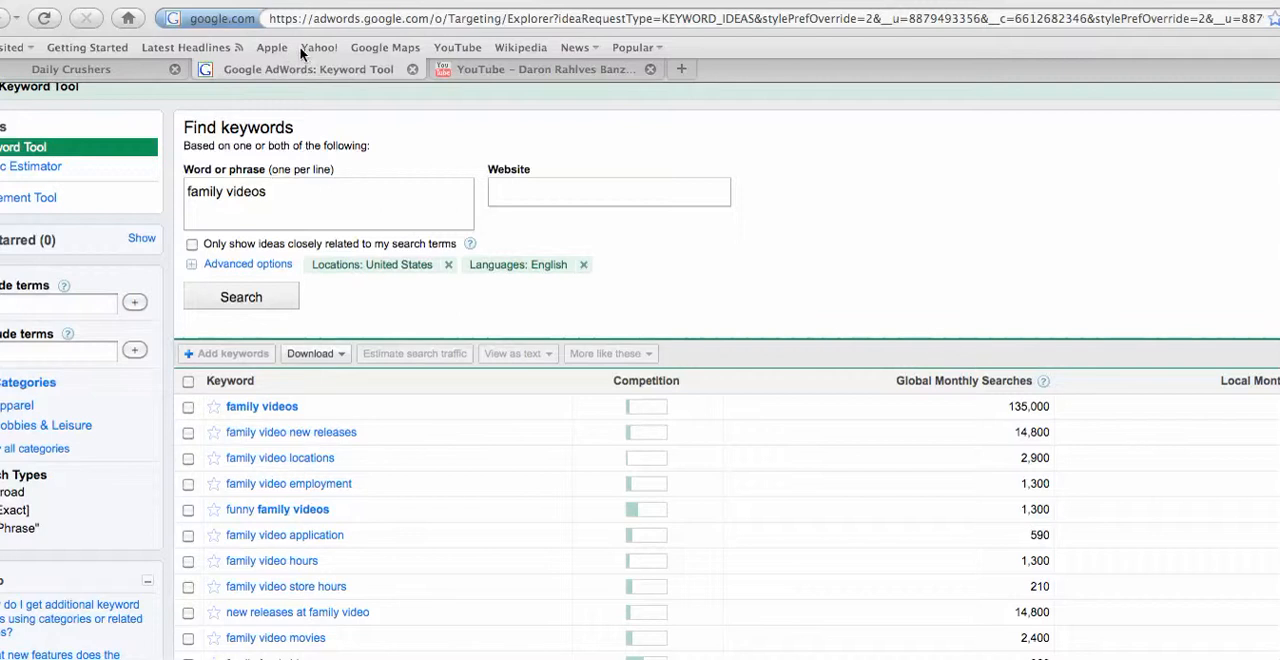
pyautogui.moveTo(264, 278)
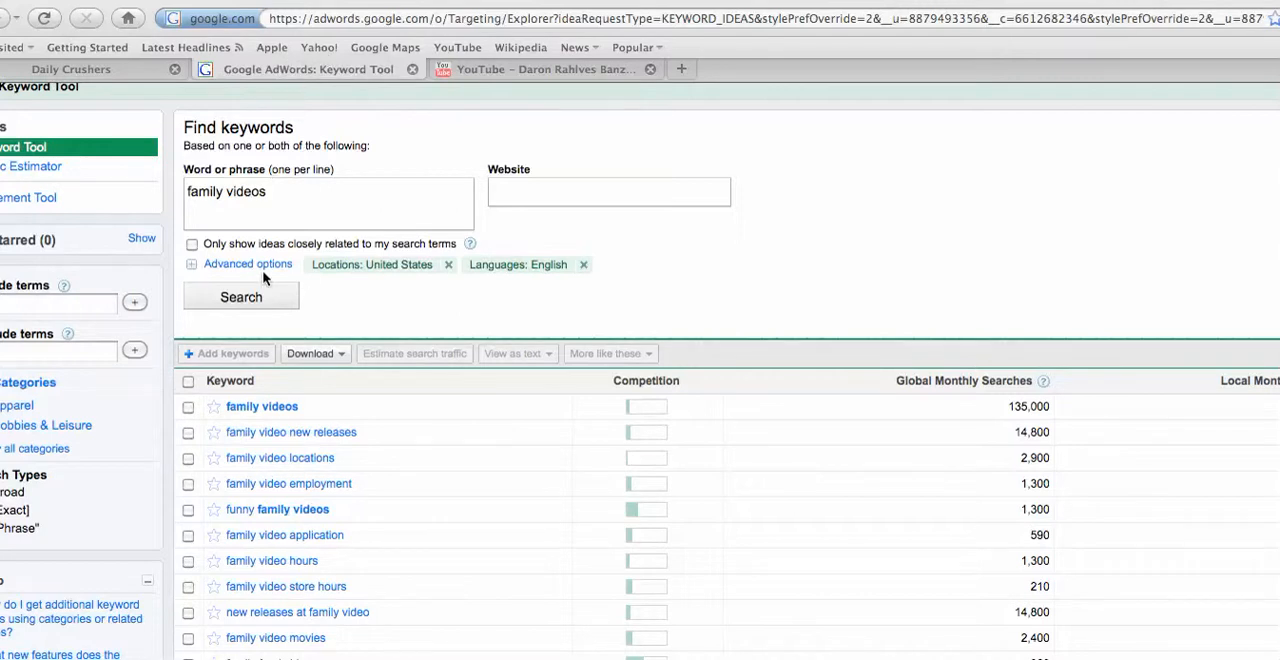
pyautogui.moveTo(228, 204)
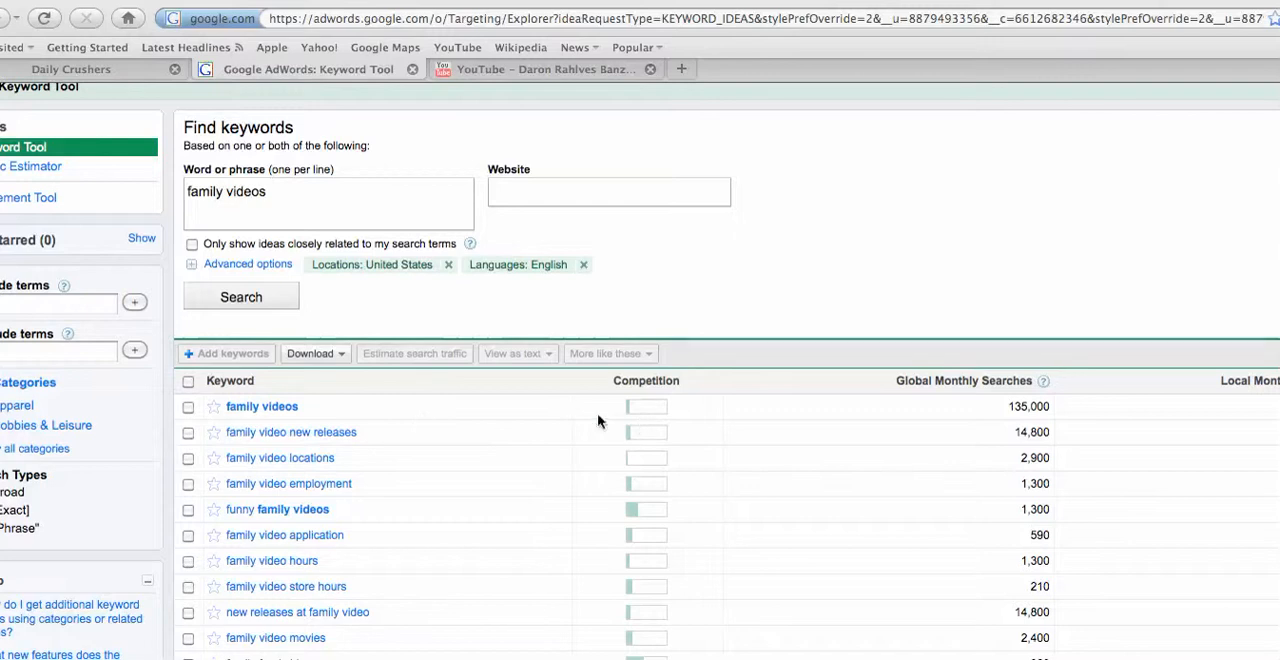
pyautogui.moveTo(630, 432)
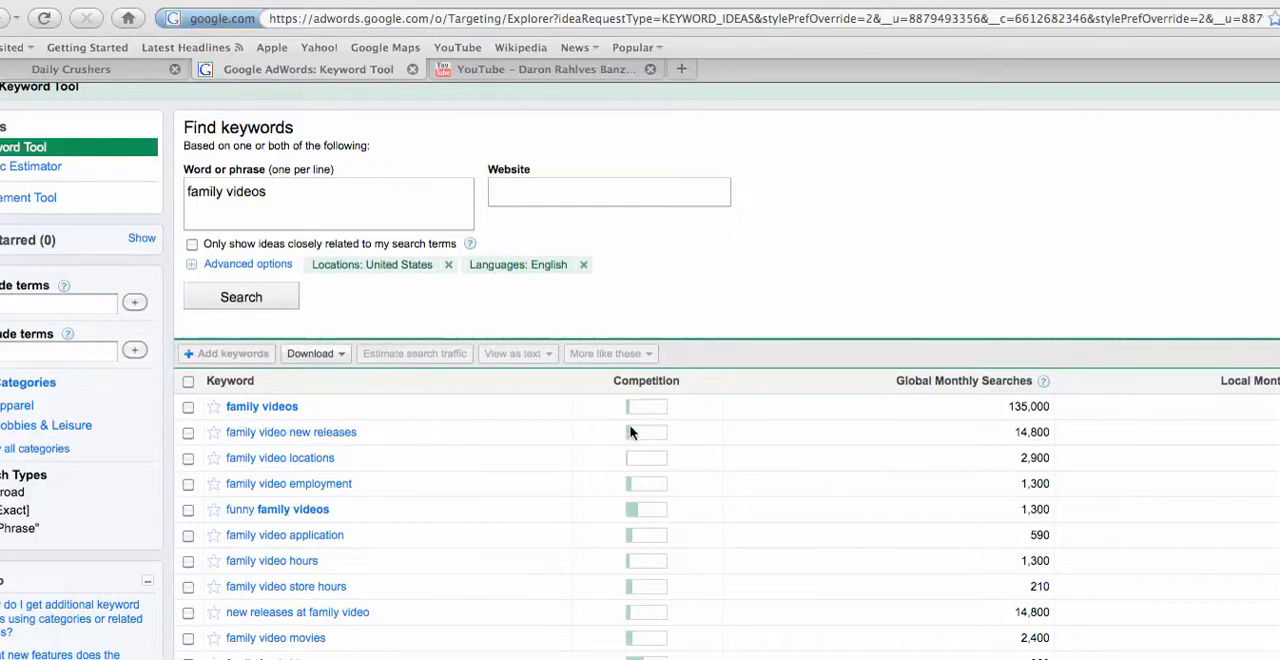
pyautogui.moveTo(840, 420)
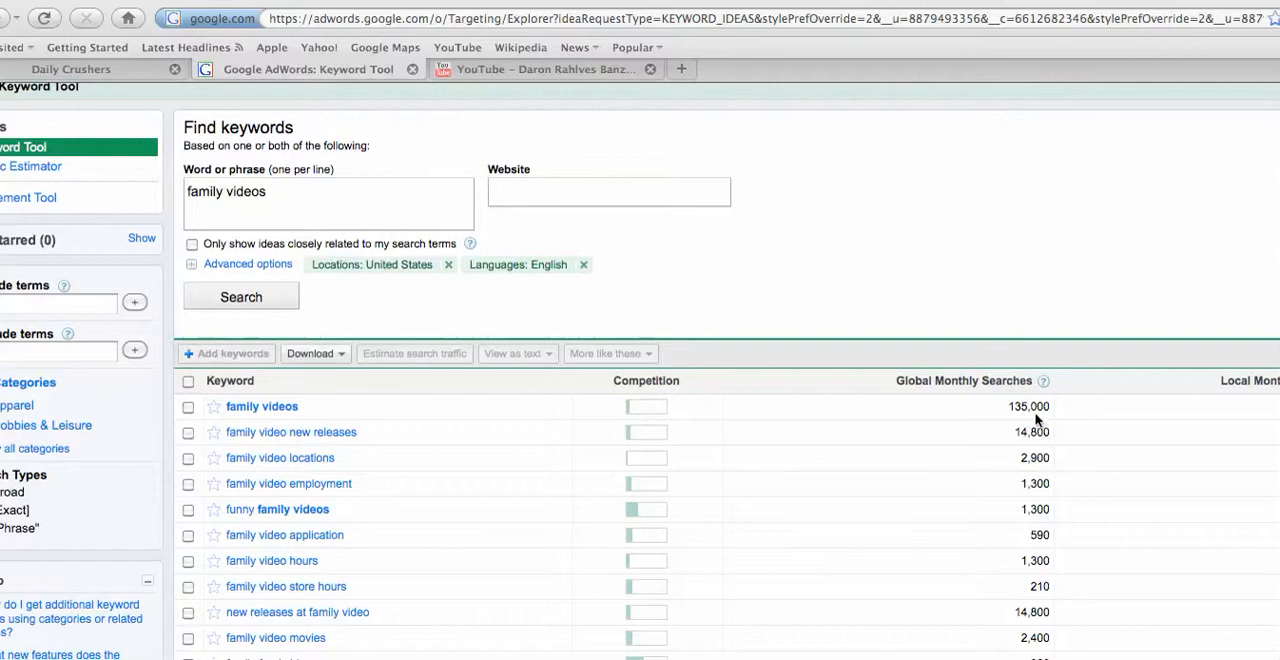
pyautogui.moveTo(864, 470)
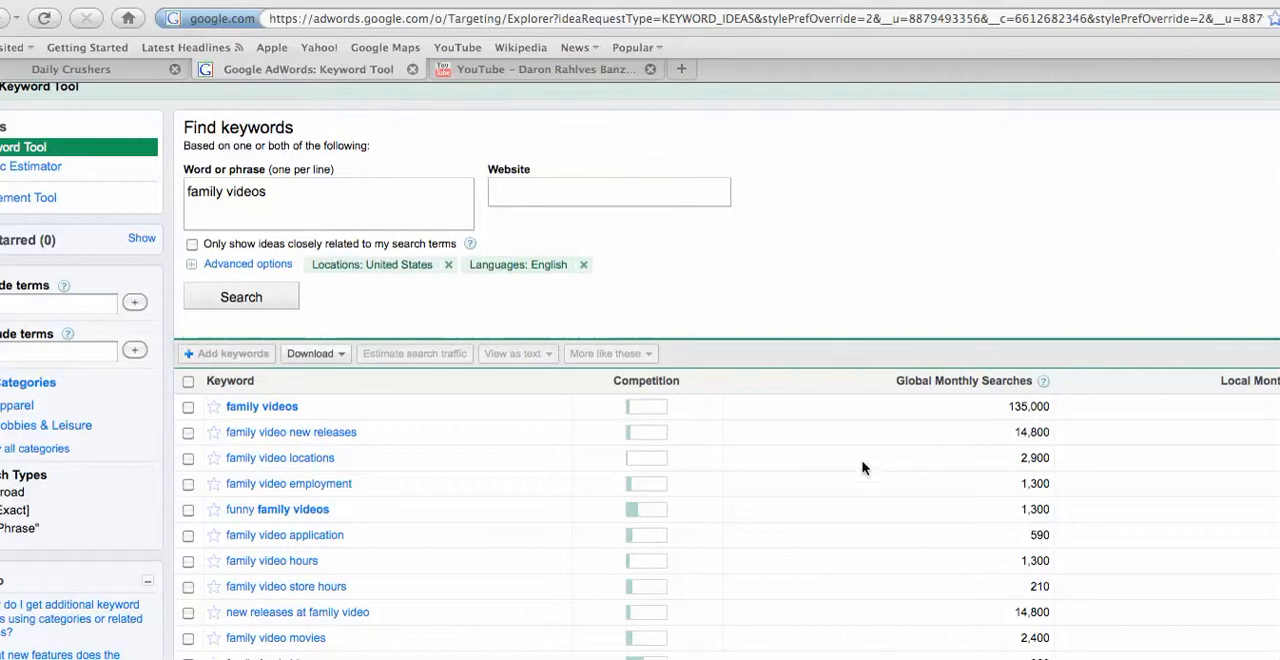
pyautogui.moveTo(828, 484)
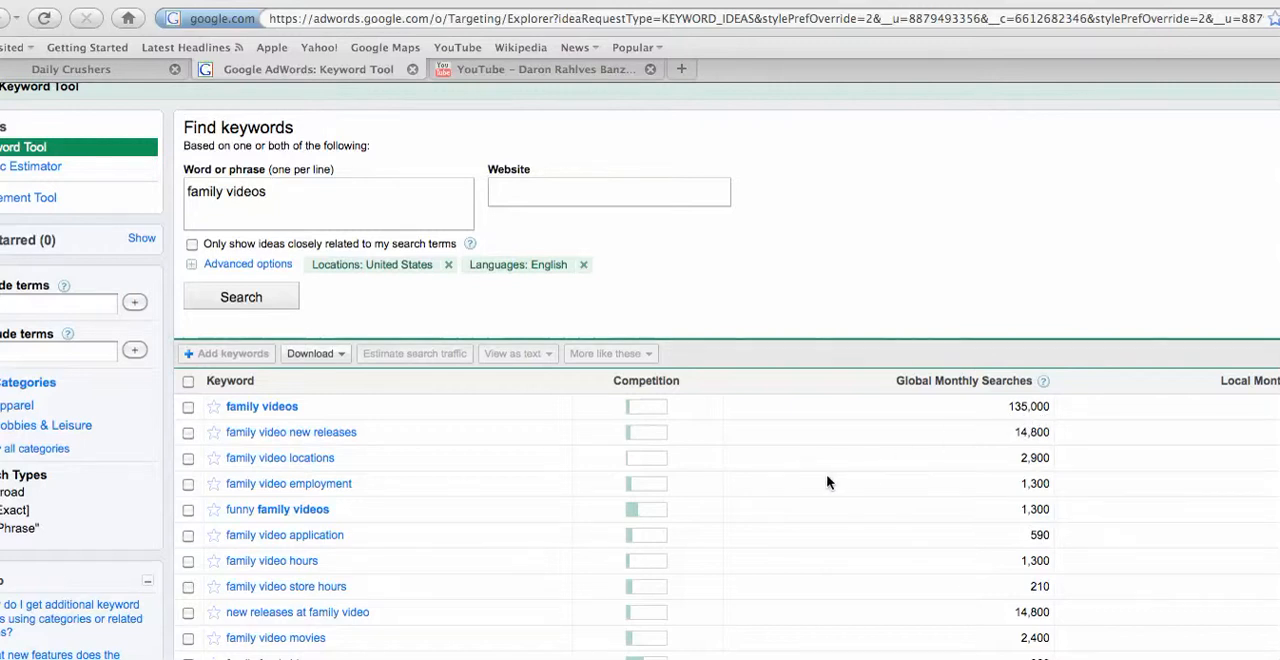
pyautogui.moveTo(816, 484)
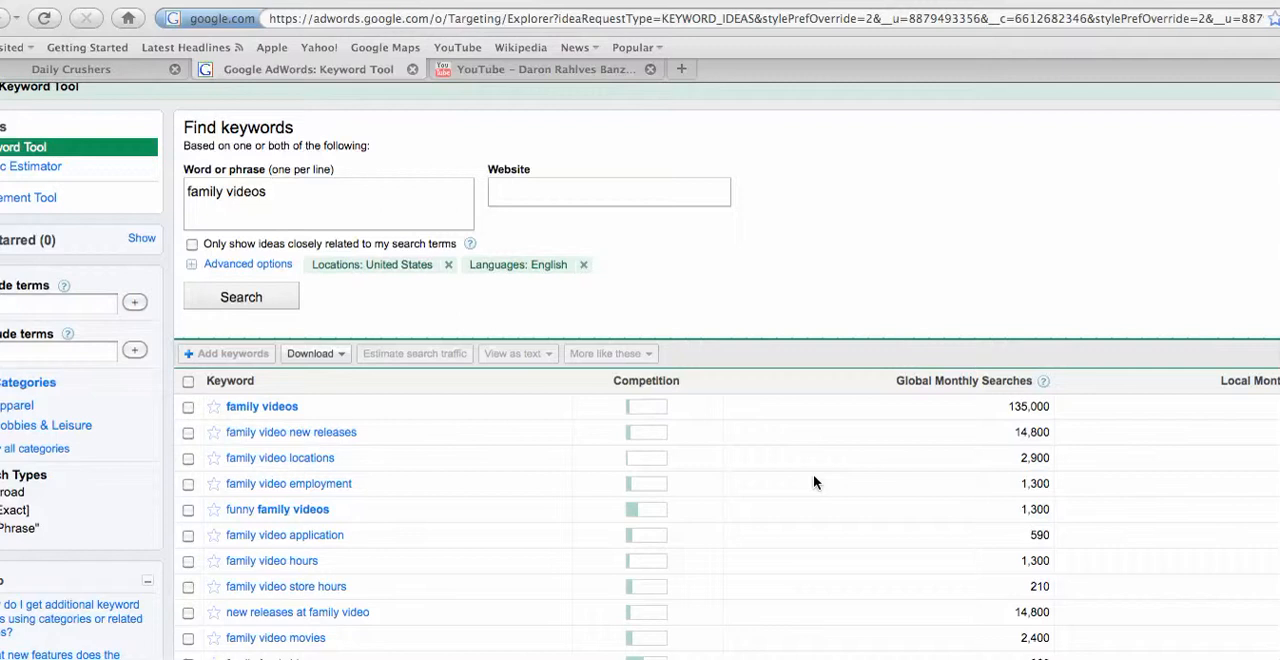
pyautogui.moveTo(1044, 422)
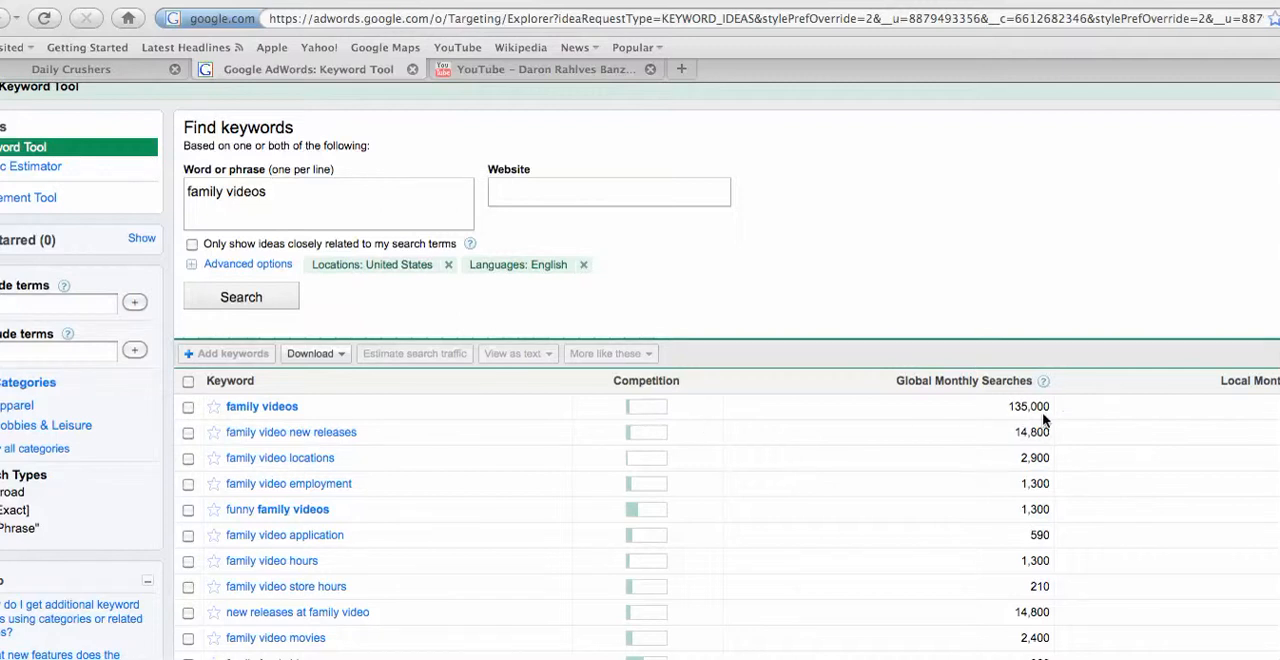
pyautogui.moveTo(644, 490)
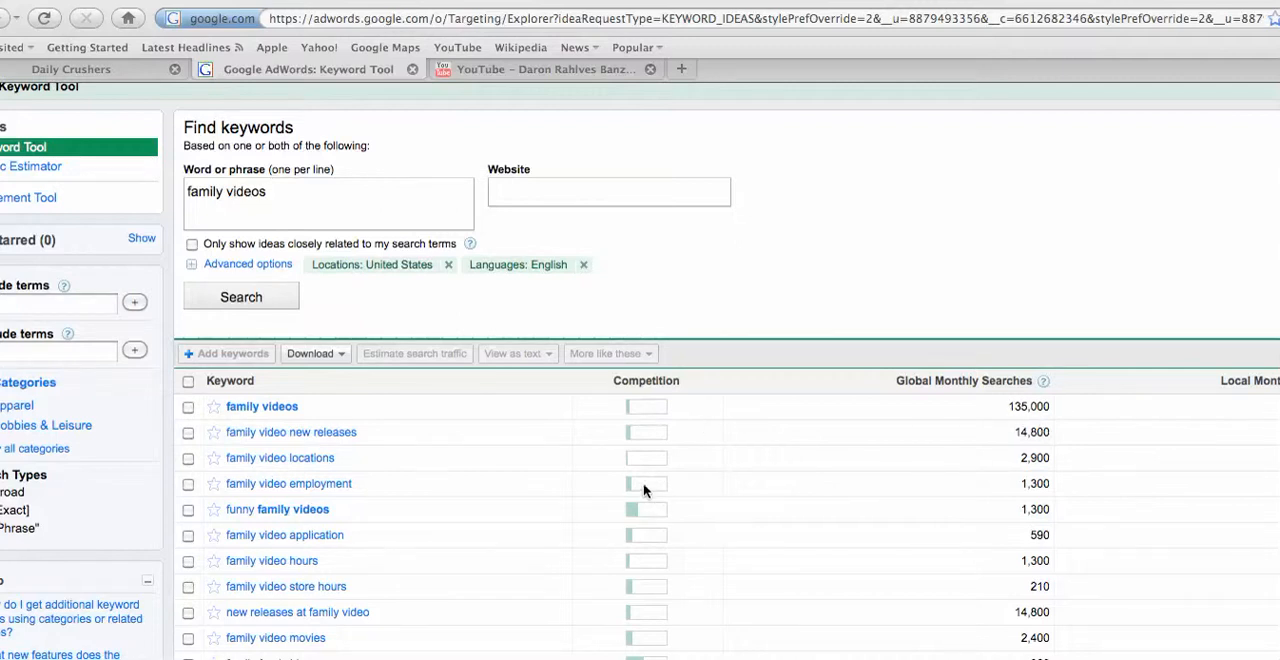
pyautogui.moveTo(632, 524)
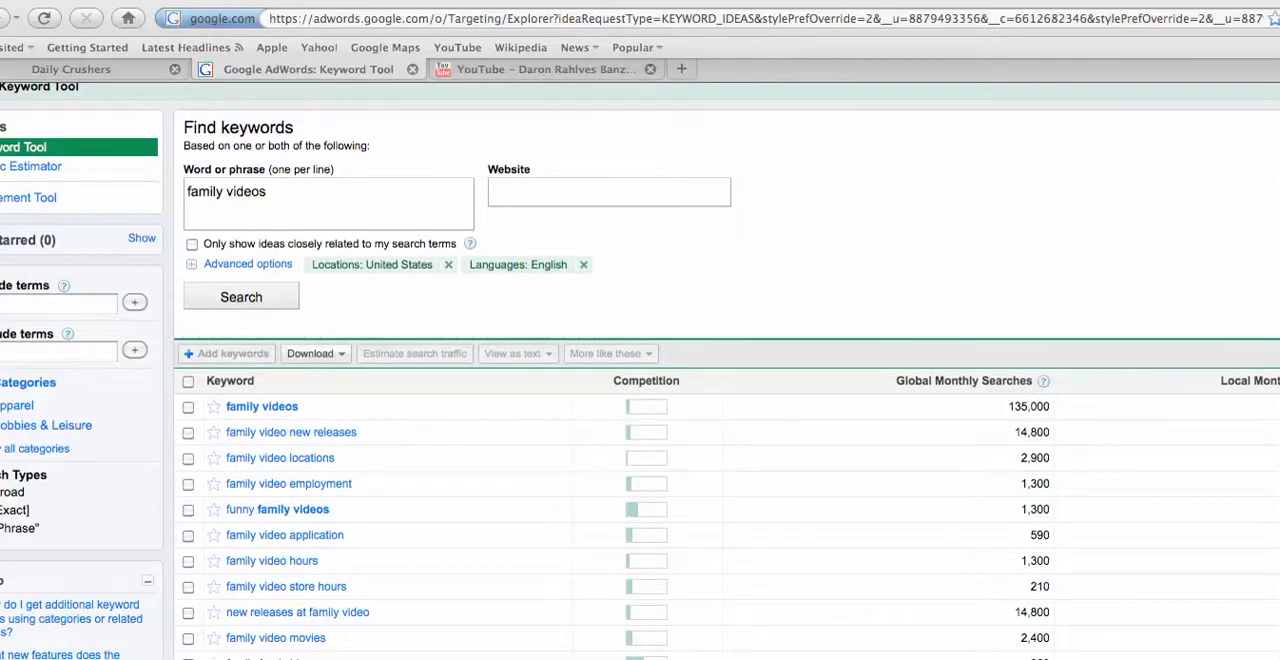
# Step: Switch from the keyword tool to the Daron Rahlves Banzai Tour Trailer video page
pyautogui.scroll(-3)
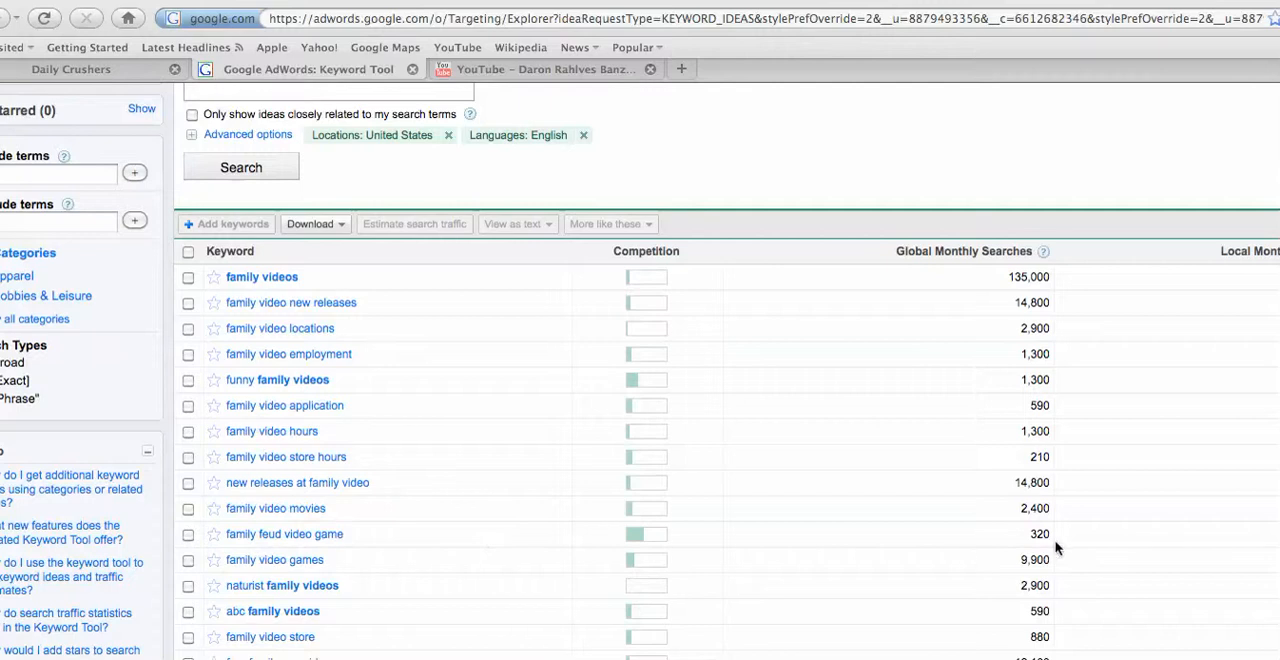
pyautogui.moveTo(718, 546)
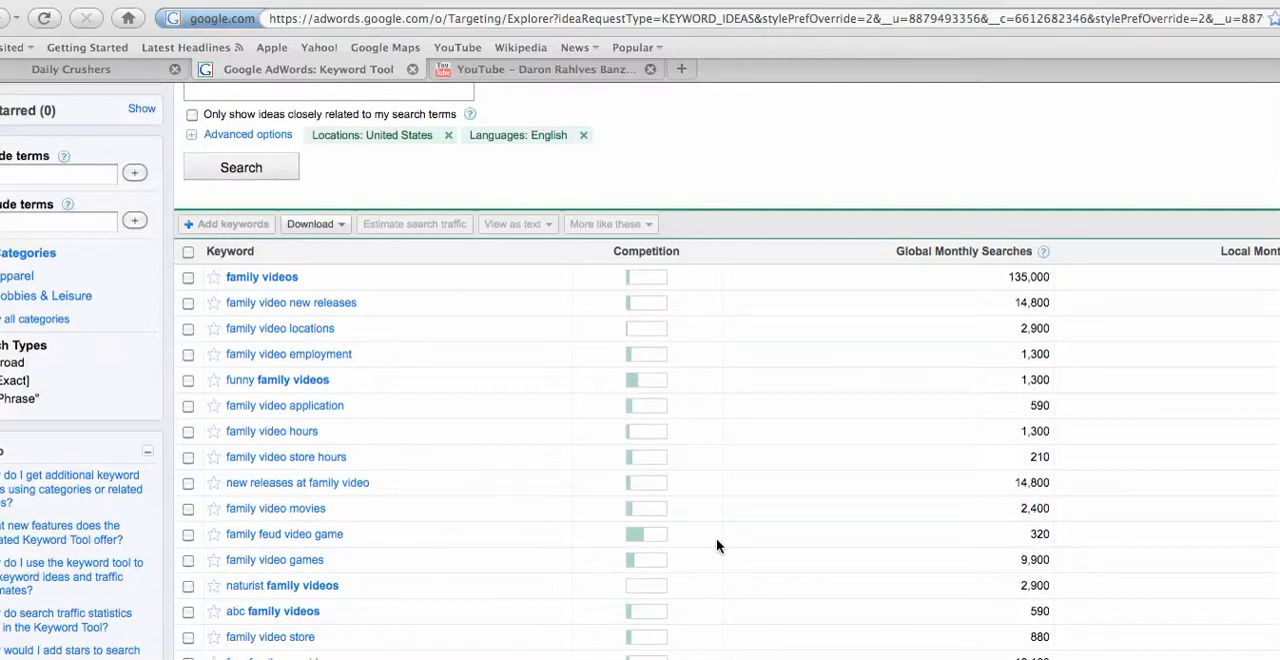
pyautogui.moveTo(790, 548)
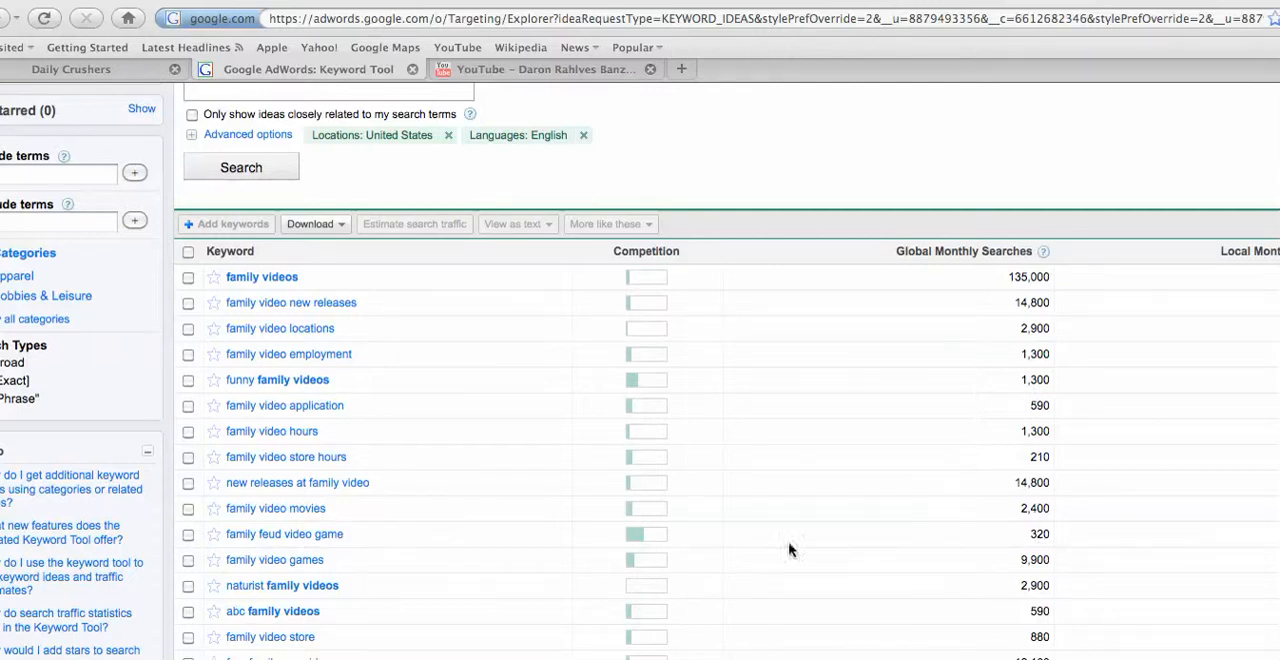
pyautogui.moveTo(640, 548)
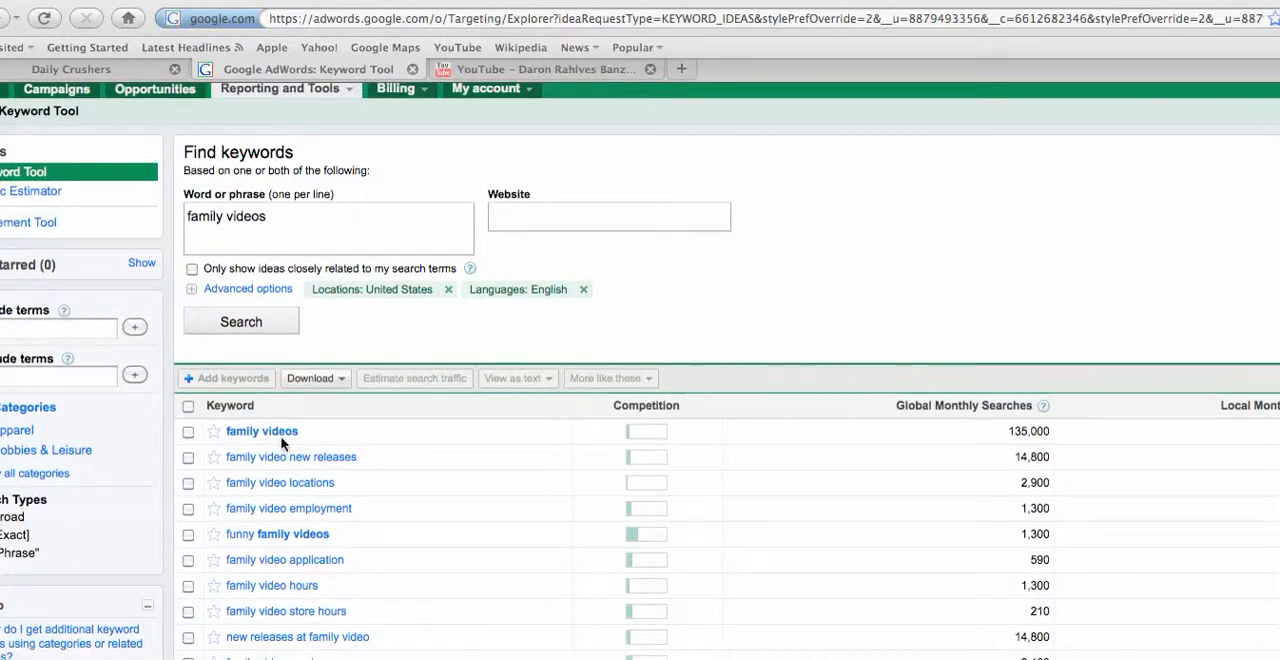
pyautogui.moveTo(308, 444)
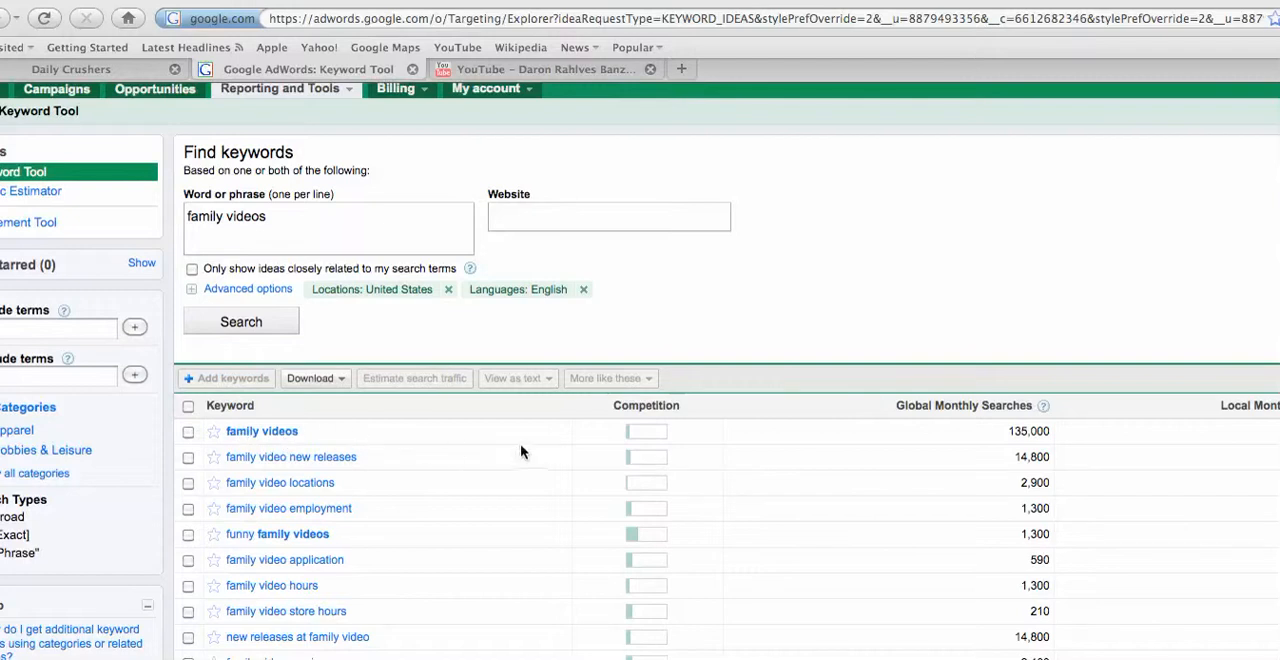
pyautogui.moveTo(1044, 444)
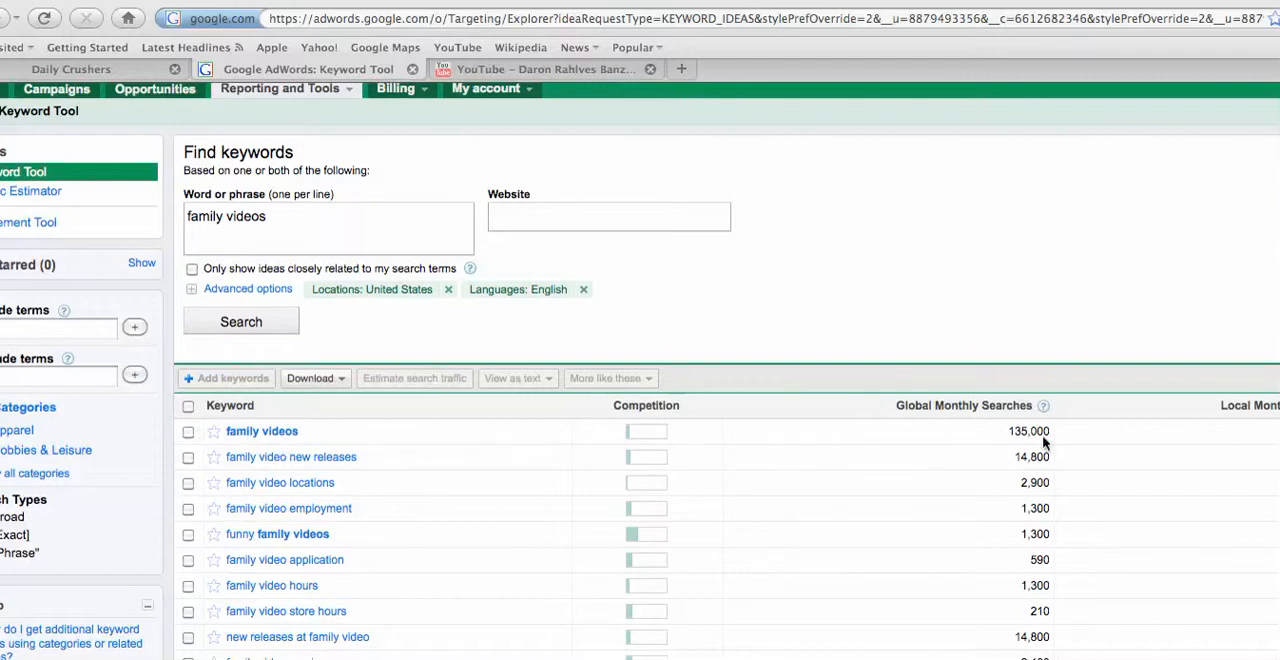
pyautogui.moveTo(664, 436)
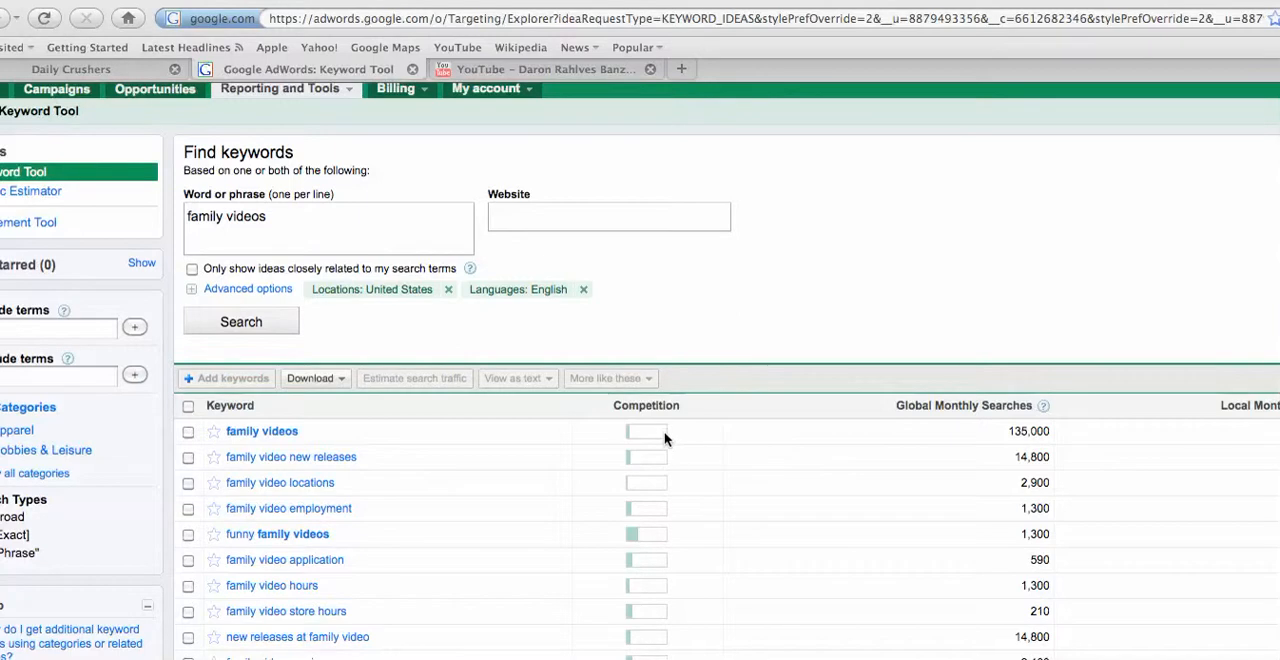
pyautogui.moveTo(604, 530)
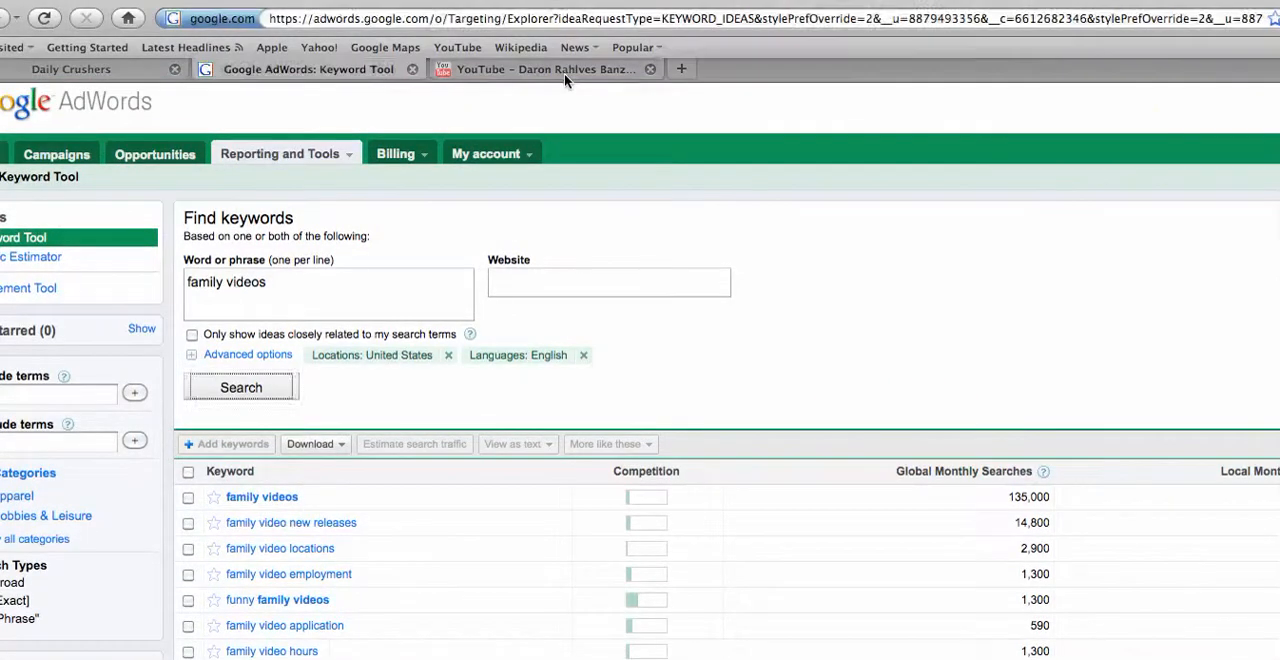
pyautogui.click(544, 68)
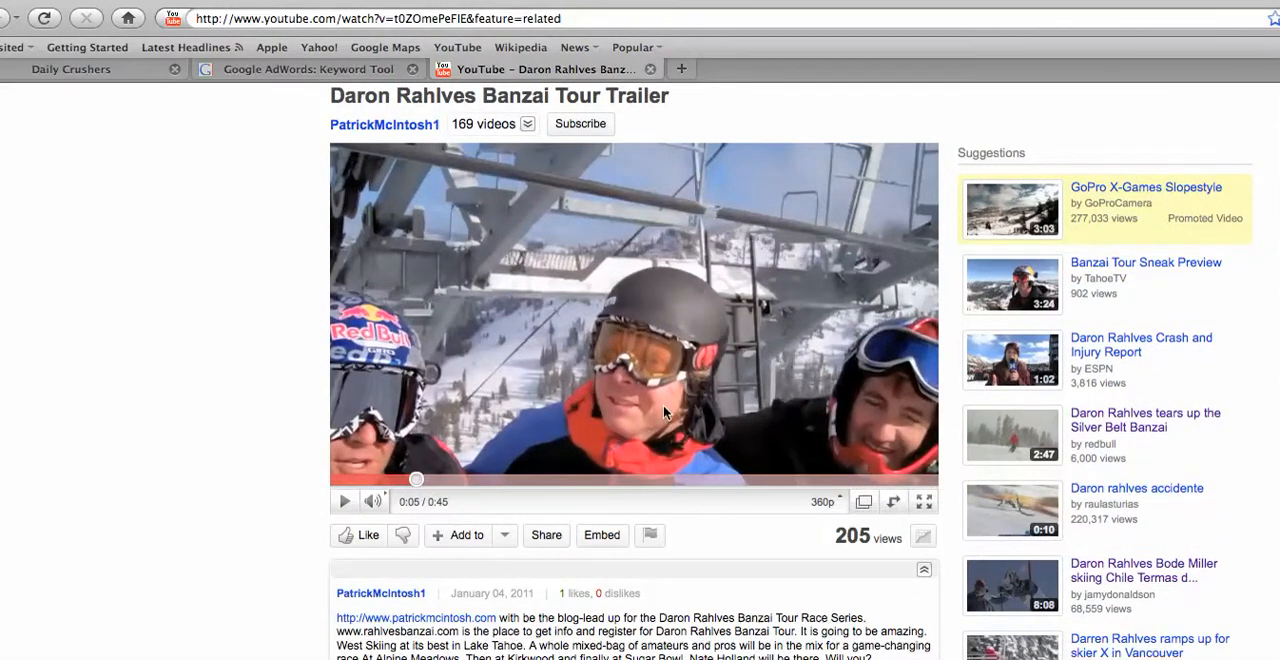
pyautogui.moveTo(1268, 446)
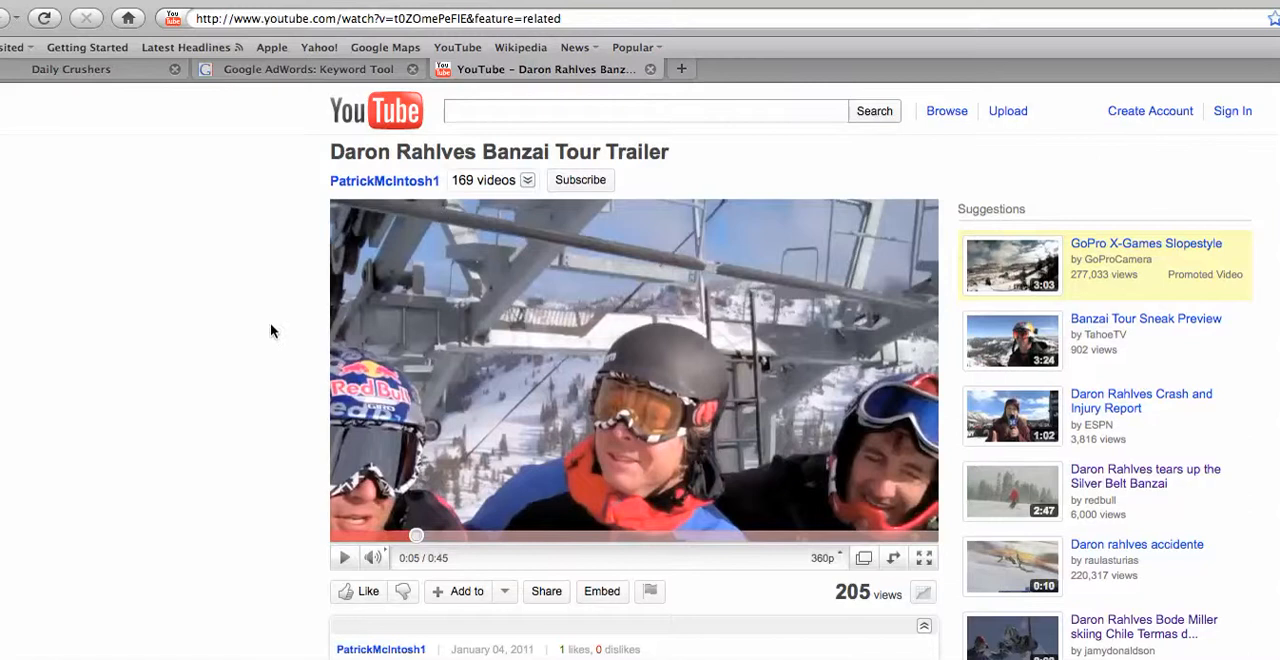
pyautogui.scroll(-3)
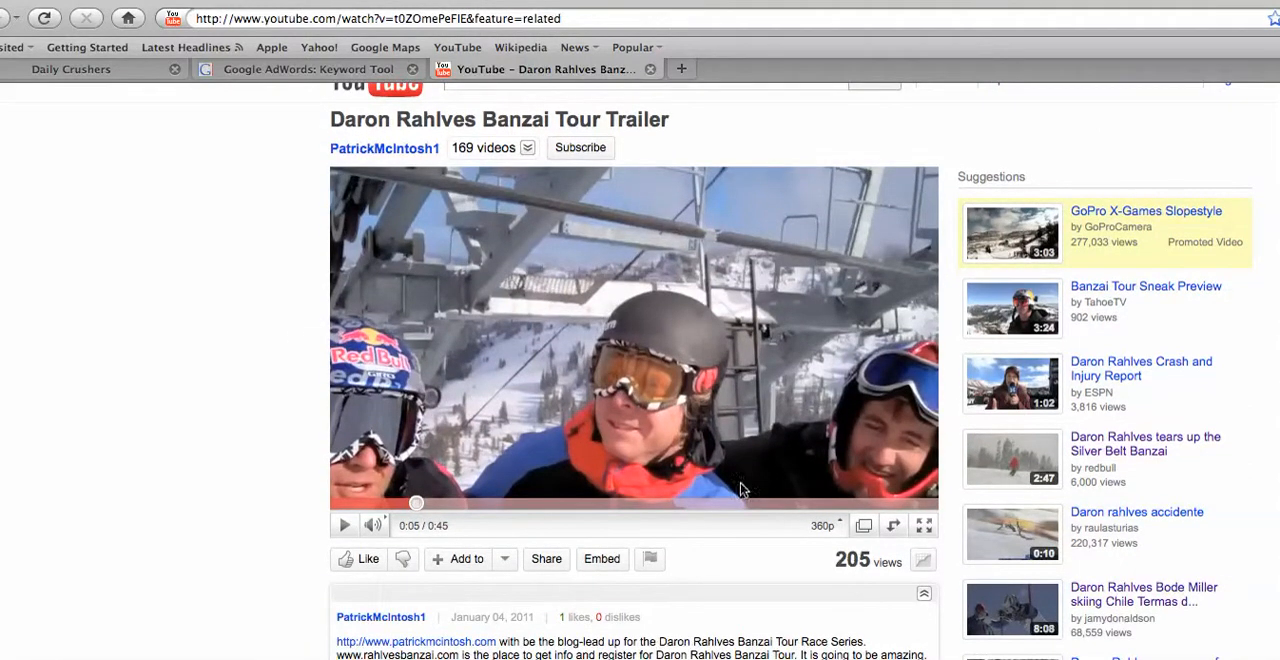
pyautogui.scroll(-3)
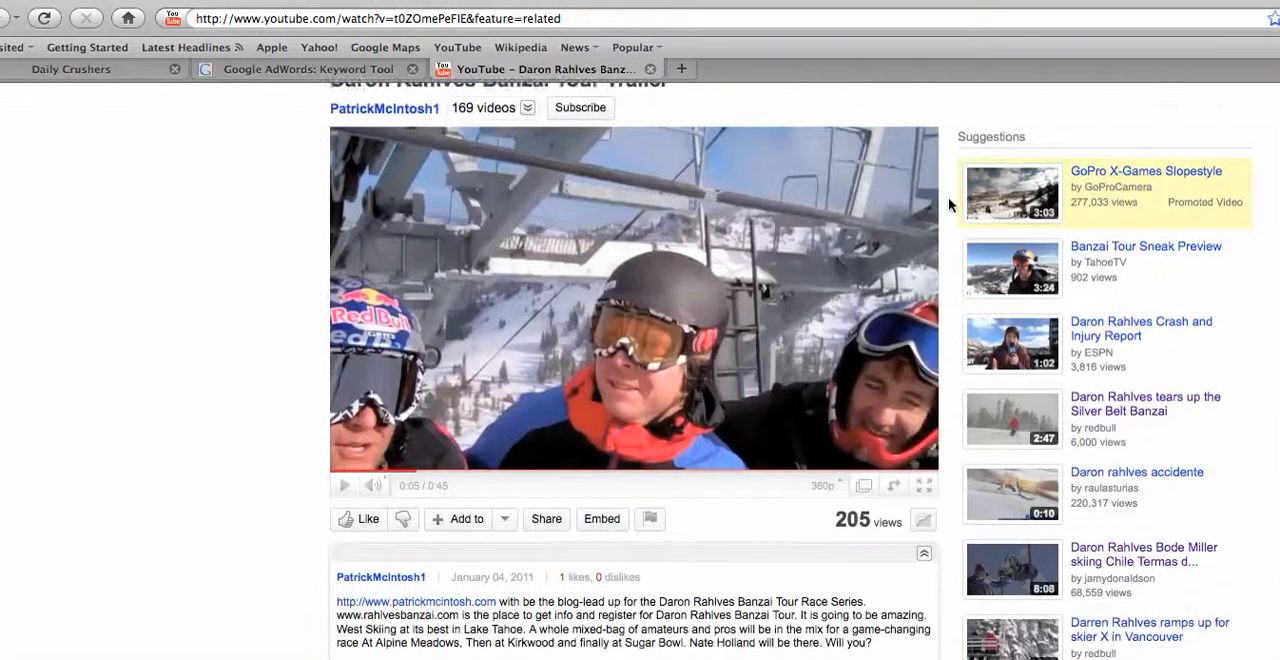
pyautogui.scroll(-3)
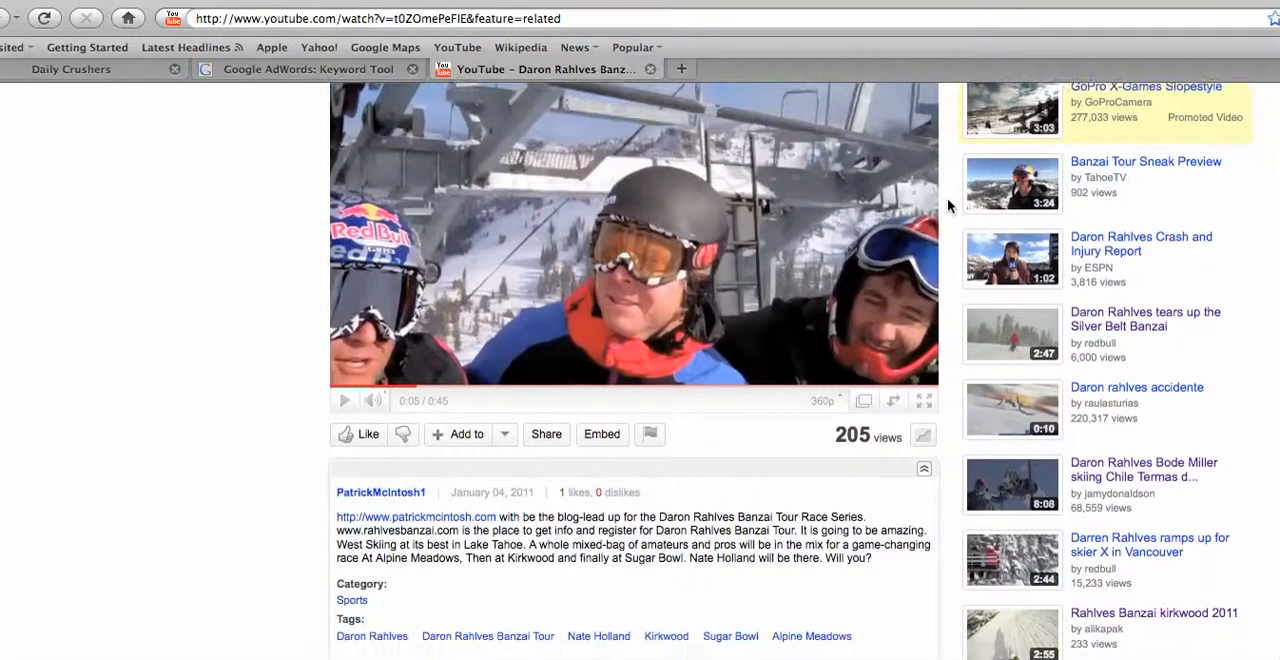
pyautogui.scroll(-3)
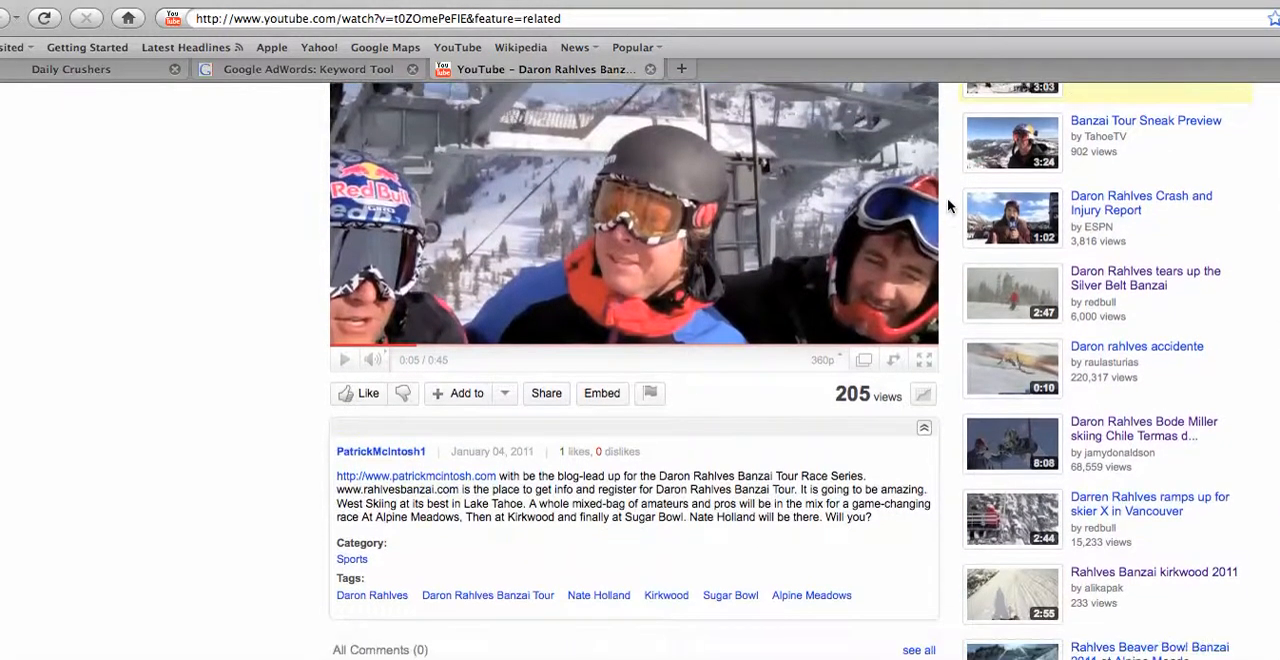
pyautogui.scroll(-3)
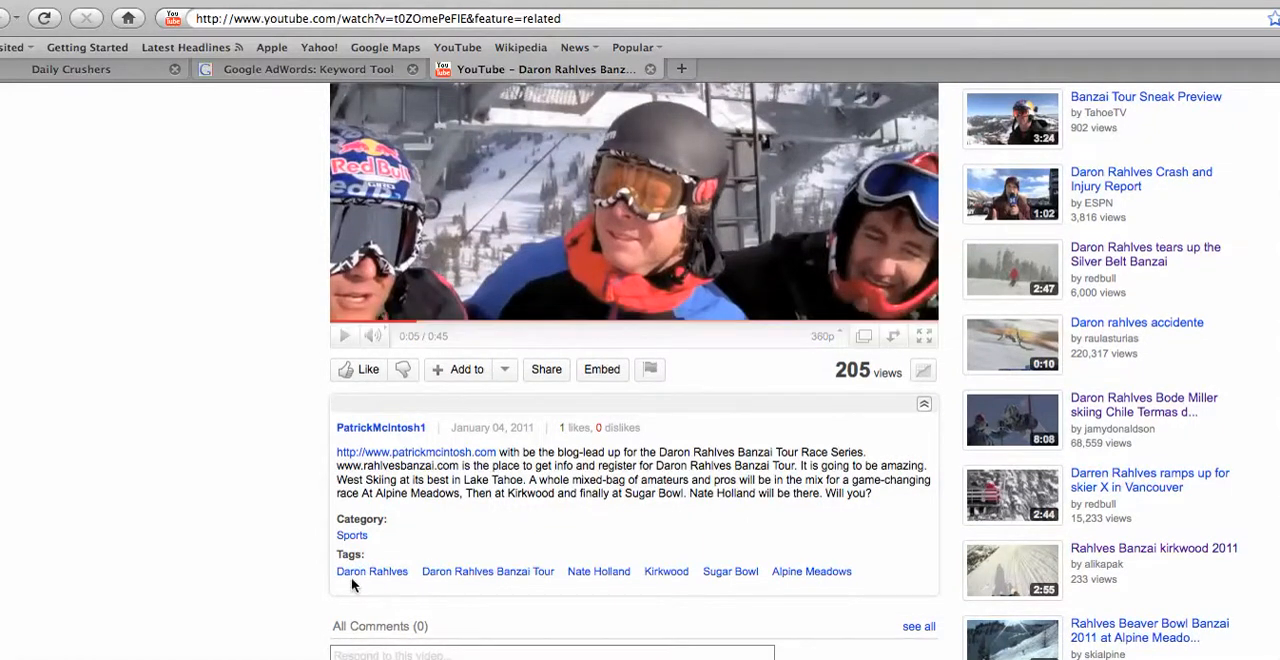
pyautogui.moveTo(488, 572)
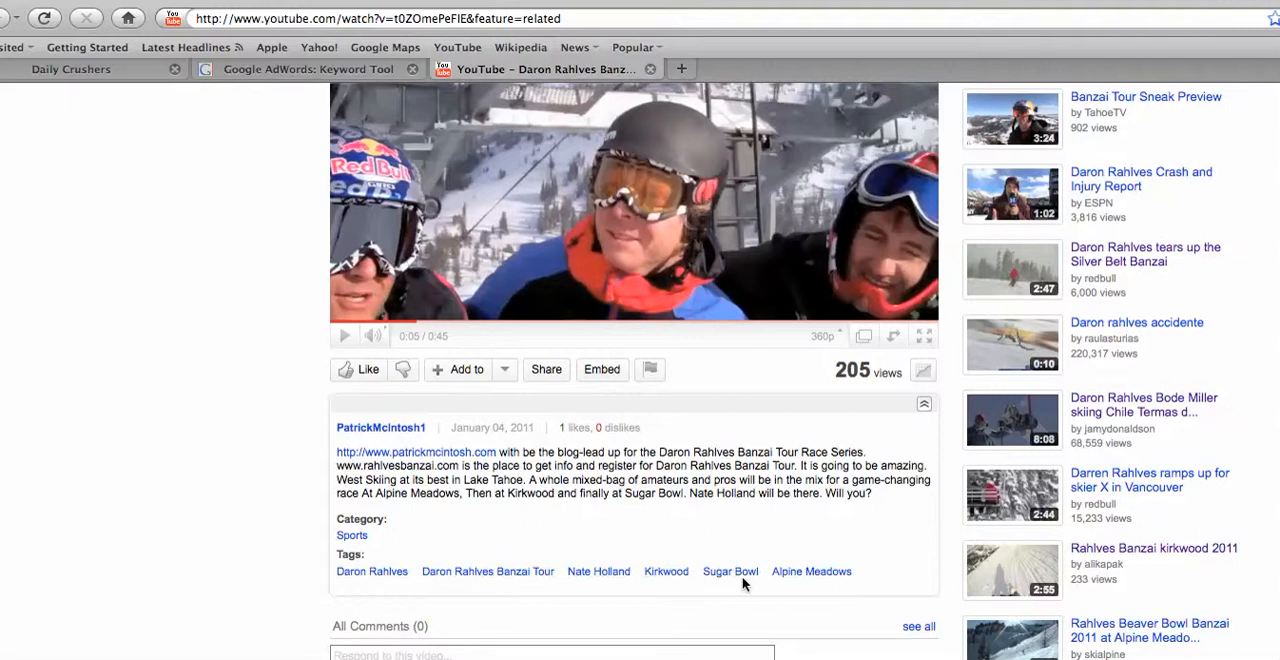
pyautogui.moveTo(592, 582)
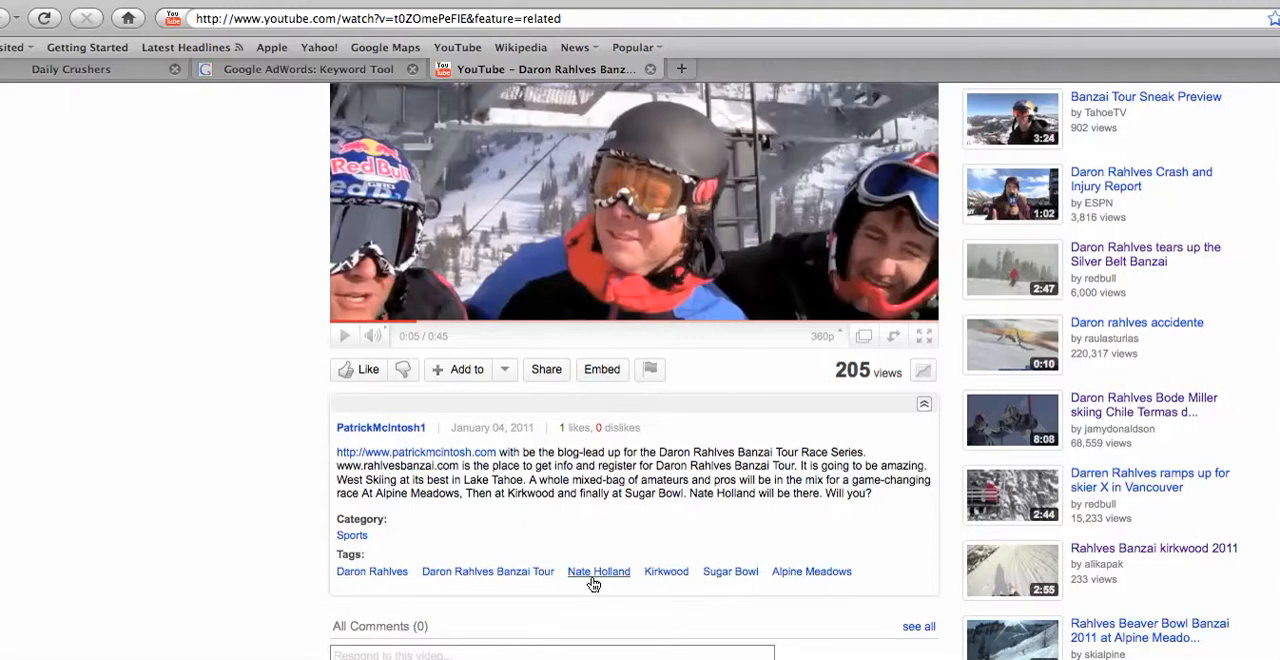
pyautogui.moveTo(602, 580)
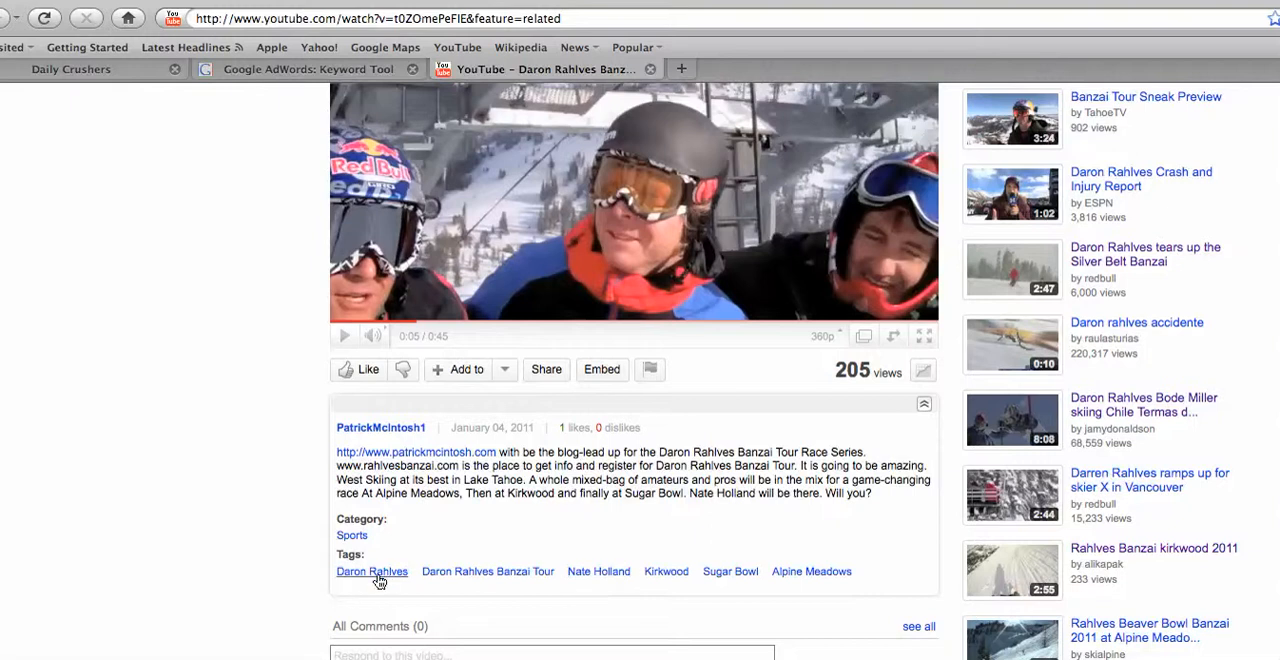
pyautogui.moveTo(598, 572)
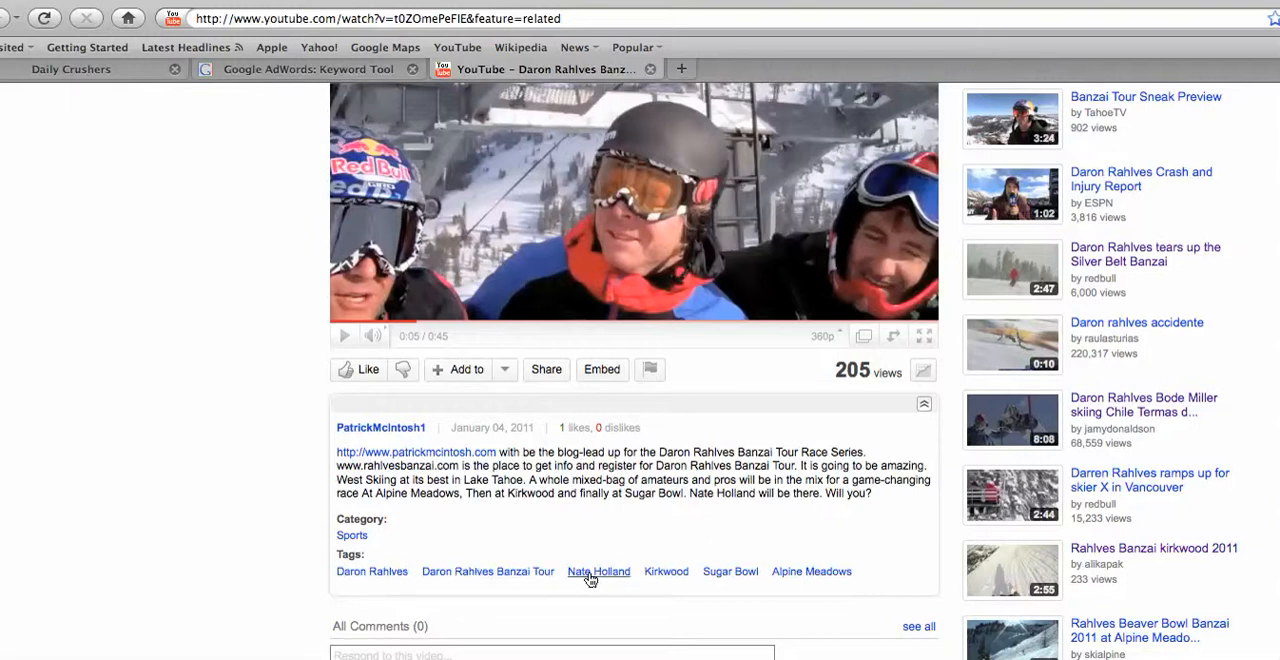
pyautogui.moveTo(656, 576)
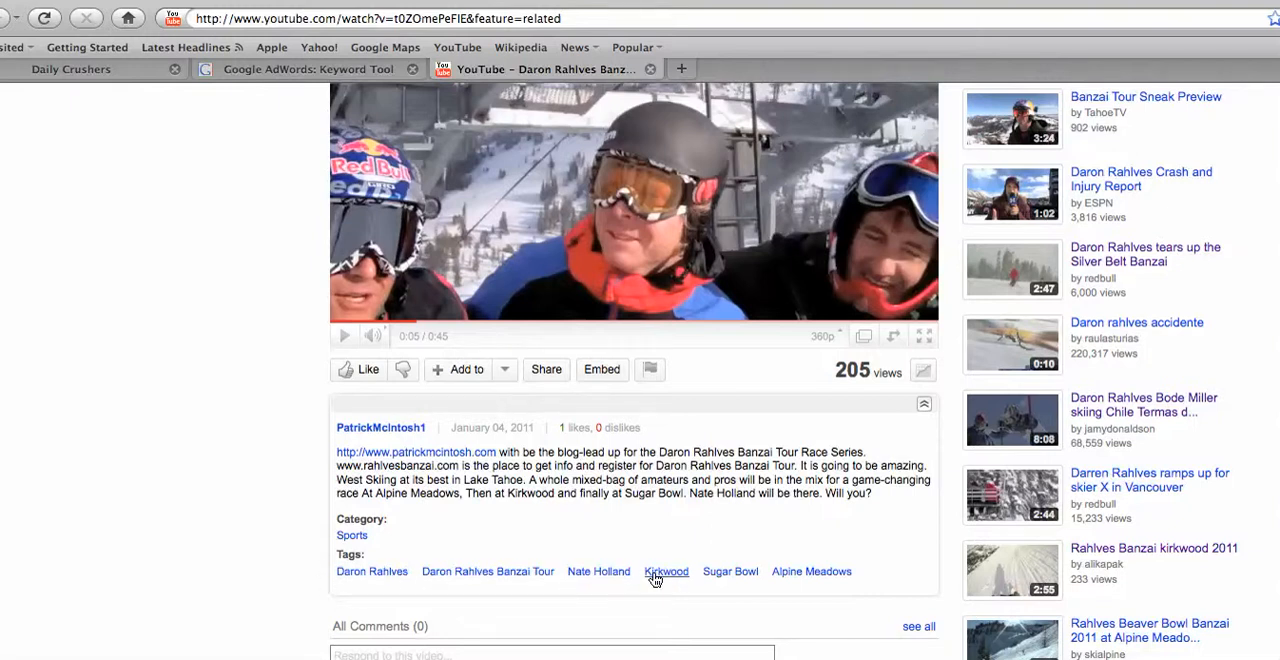
pyautogui.moveTo(796, 588)
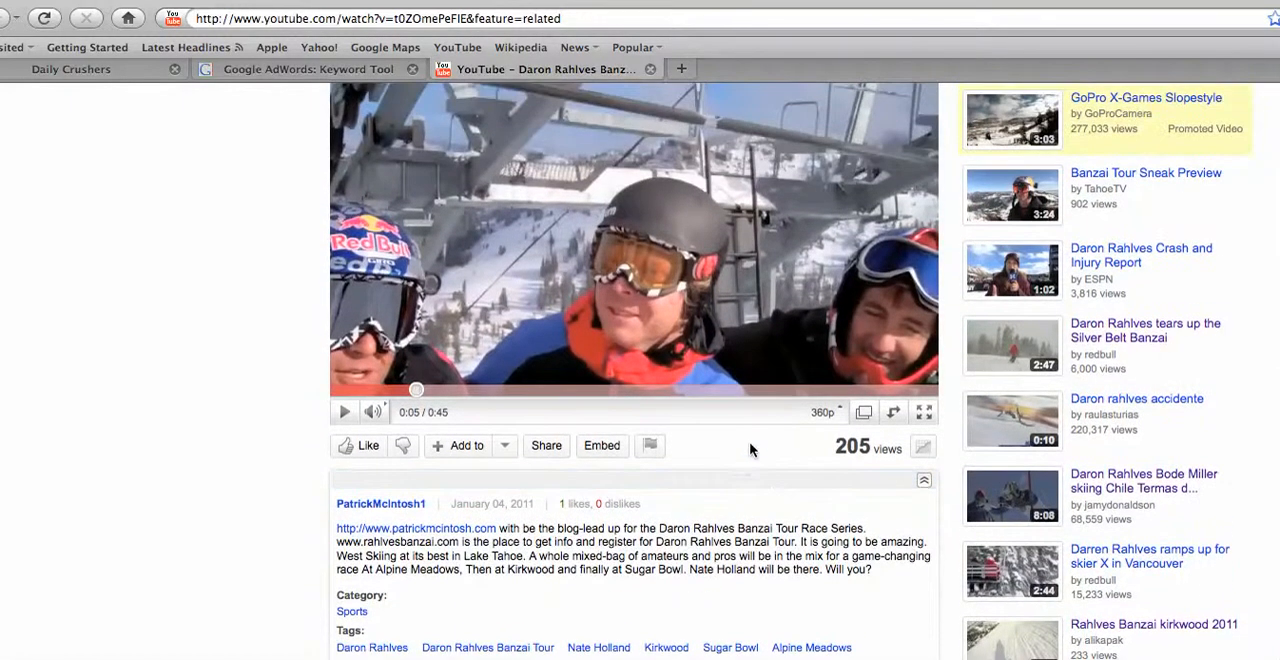
pyautogui.scroll(3)
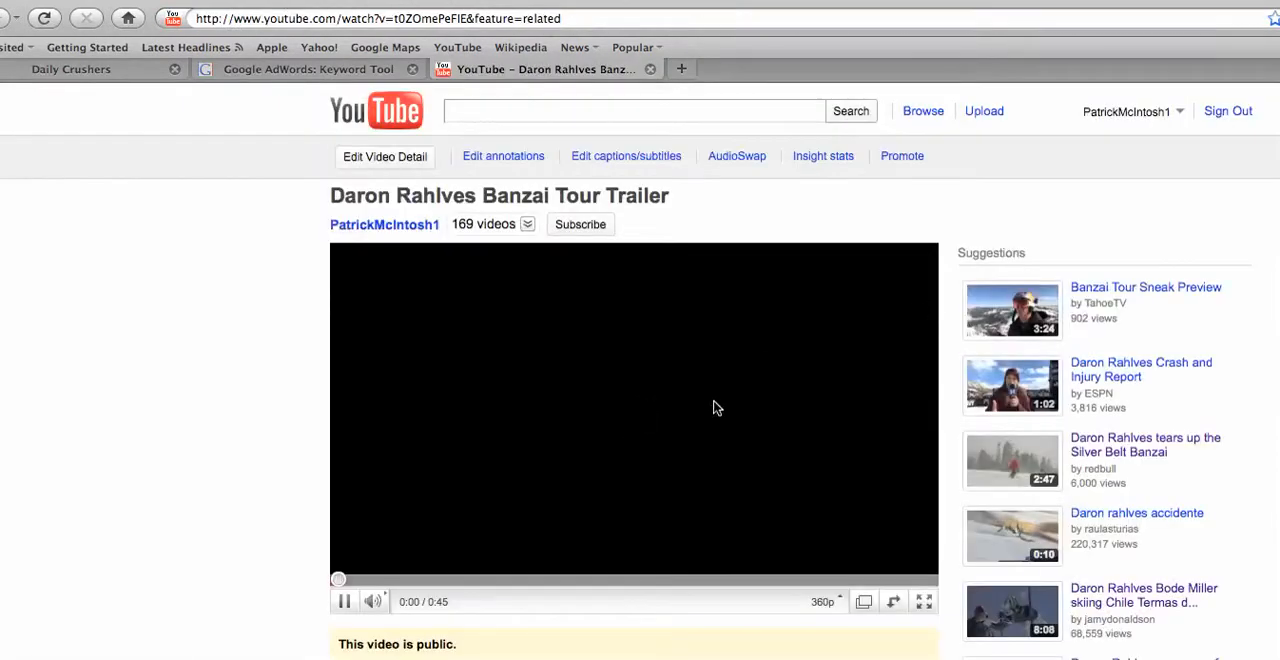
# Step: Pause the trailer and go to YouTube's Video File Upload page via the header
pyautogui.click(344, 600)
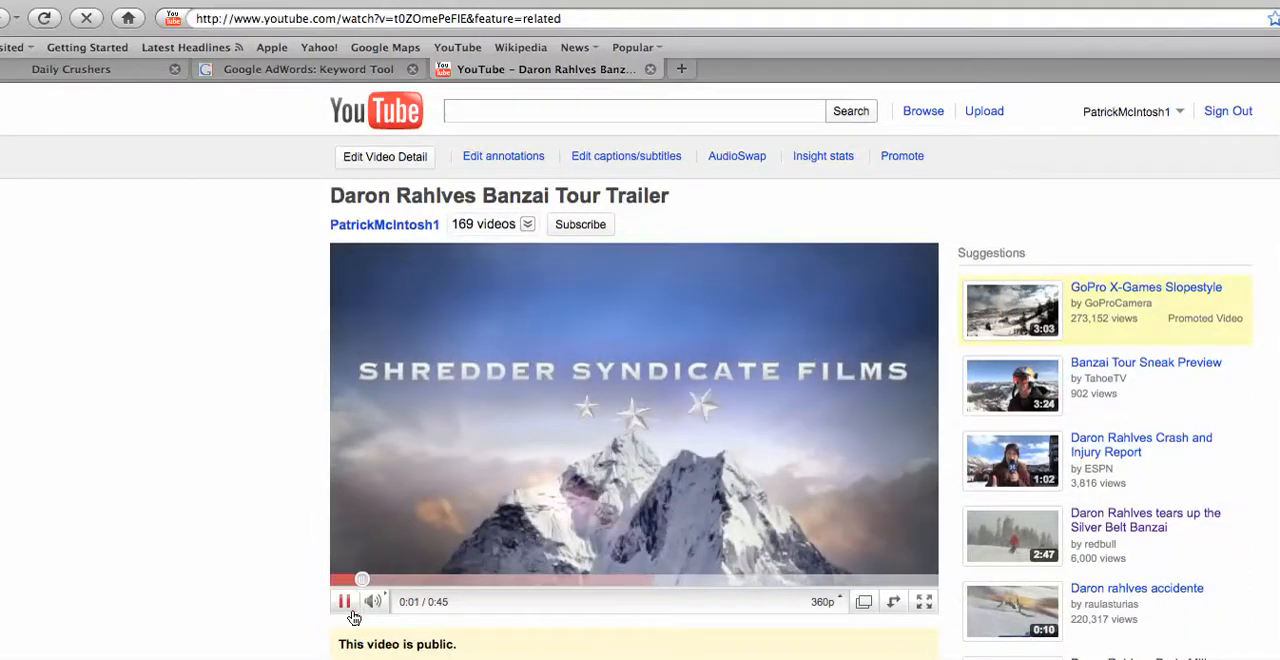
pyautogui.click(344, 600)
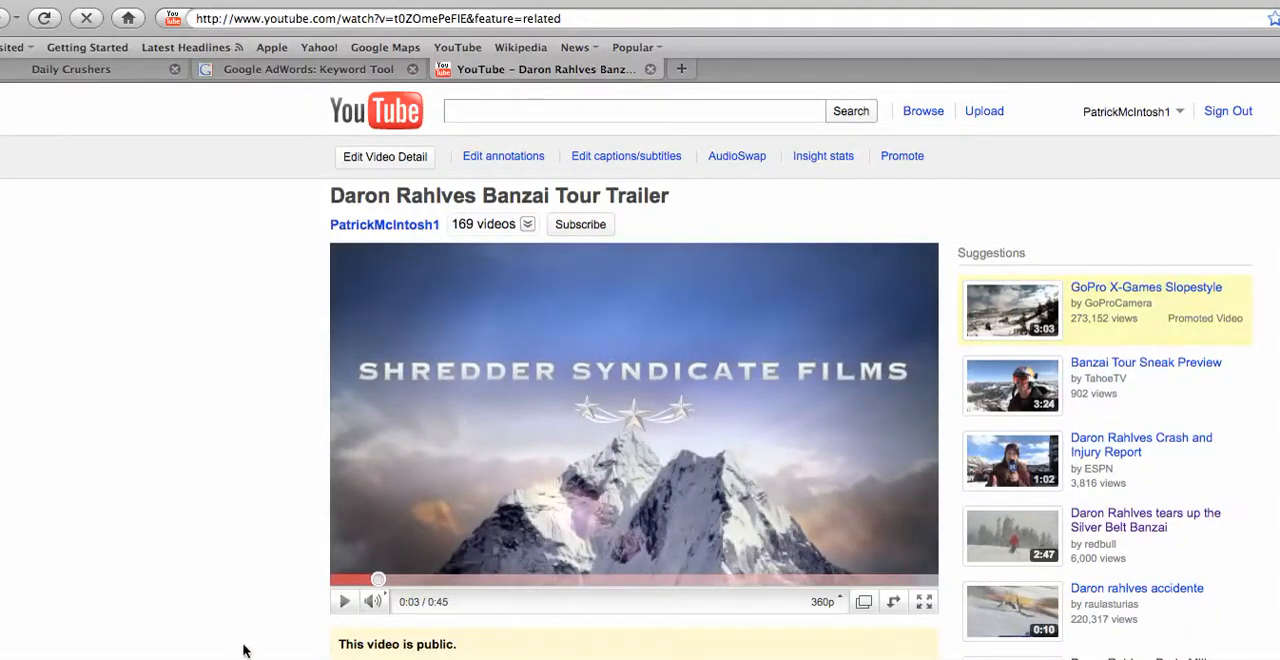
pyautogui.click(344, 600)
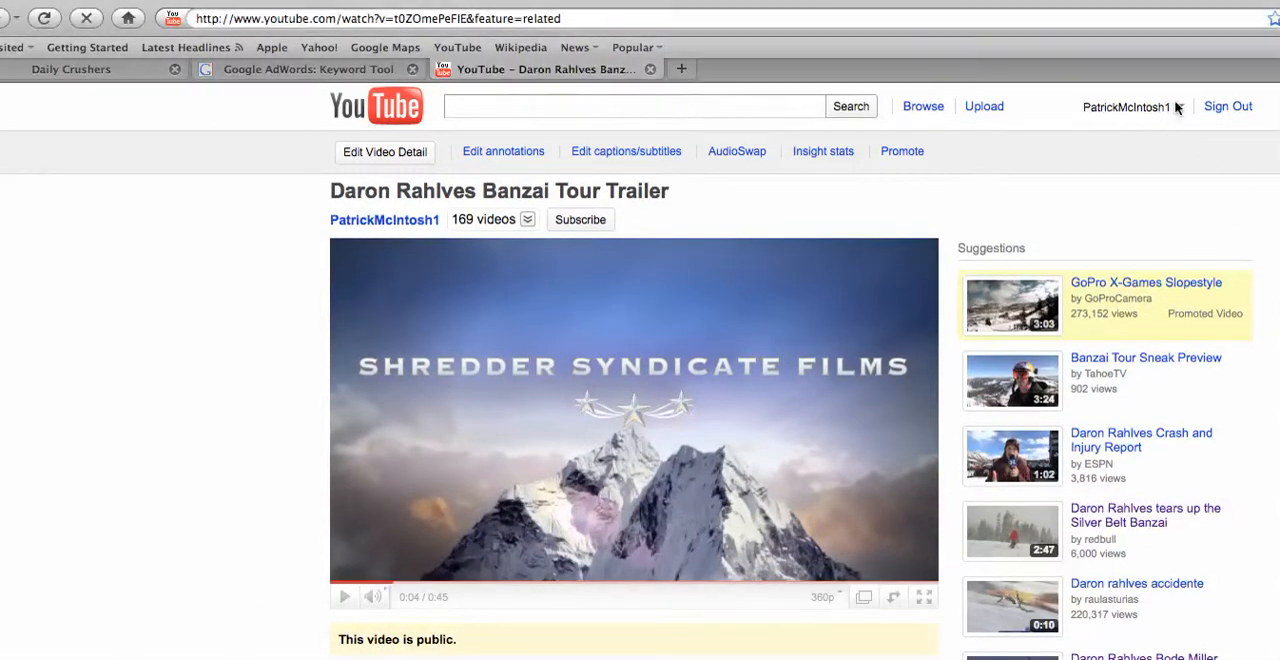
pyautogui.click(1128, 106)
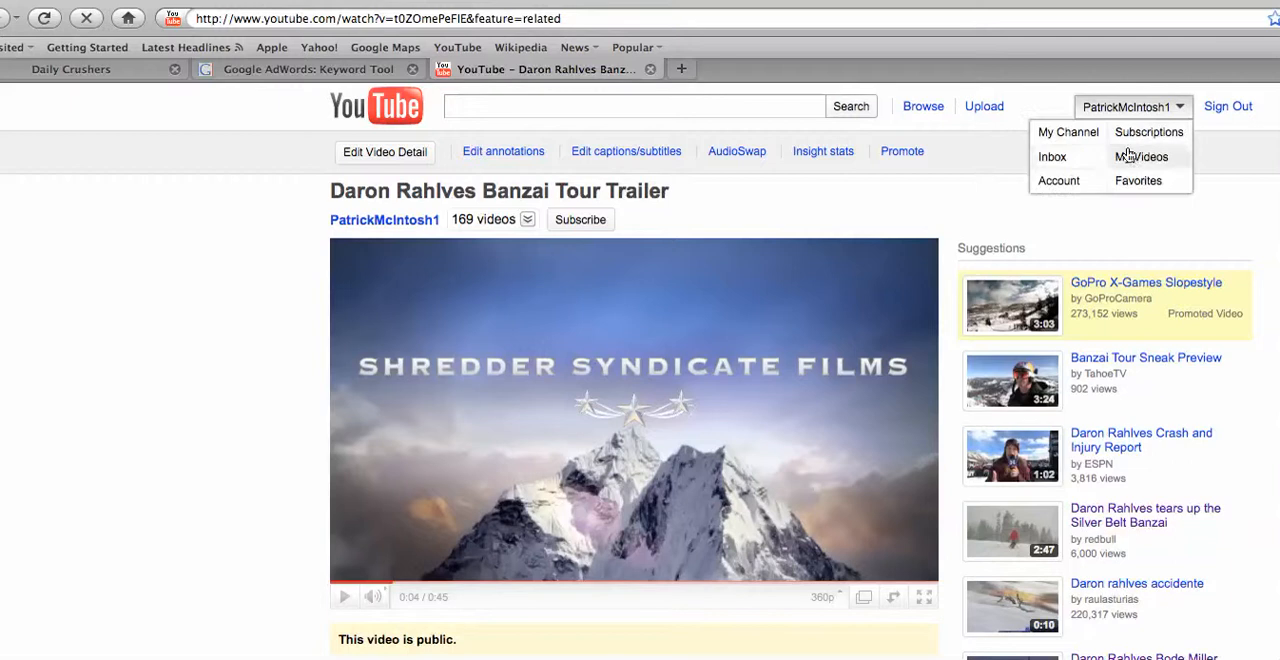
pyautogui.moveTo(1144, 172)
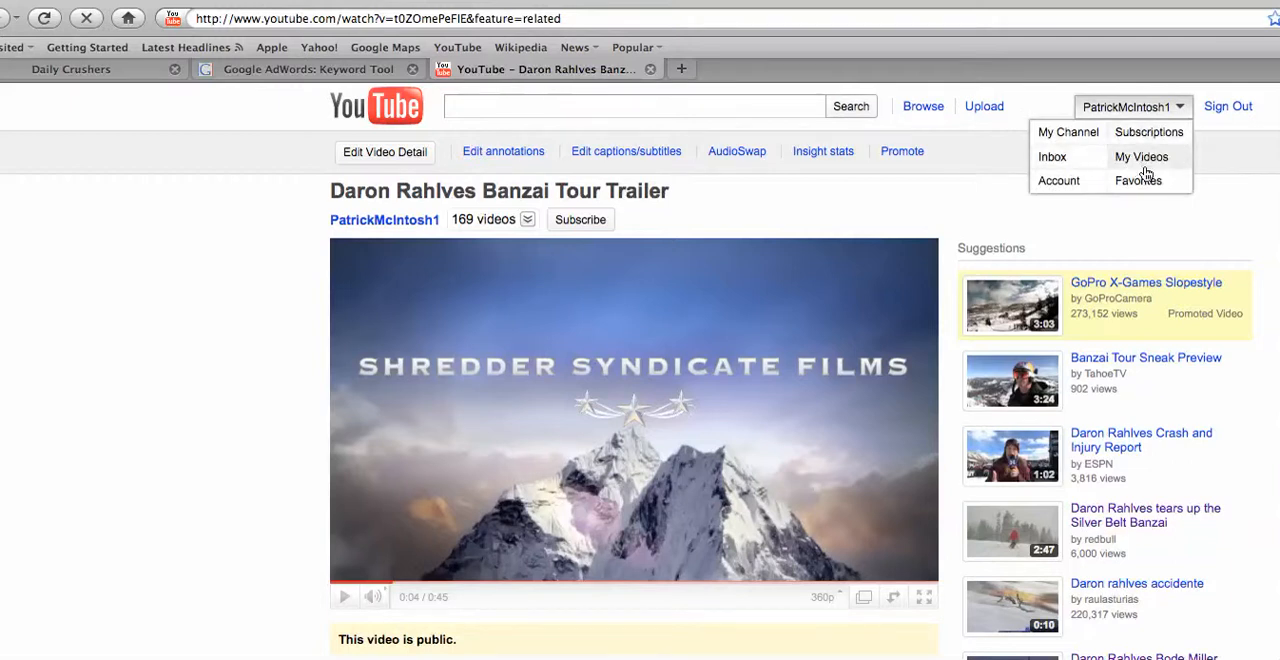
pyautogui.moveTo(984, 106)
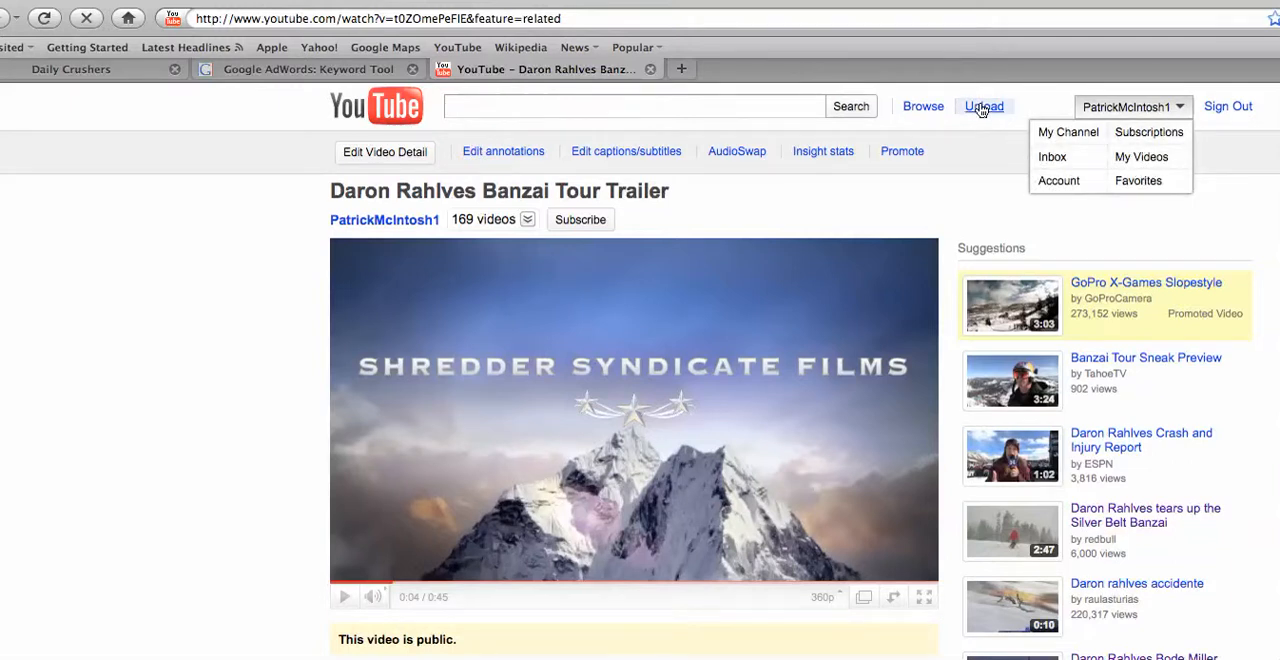
pyautogui.click(984, 106)
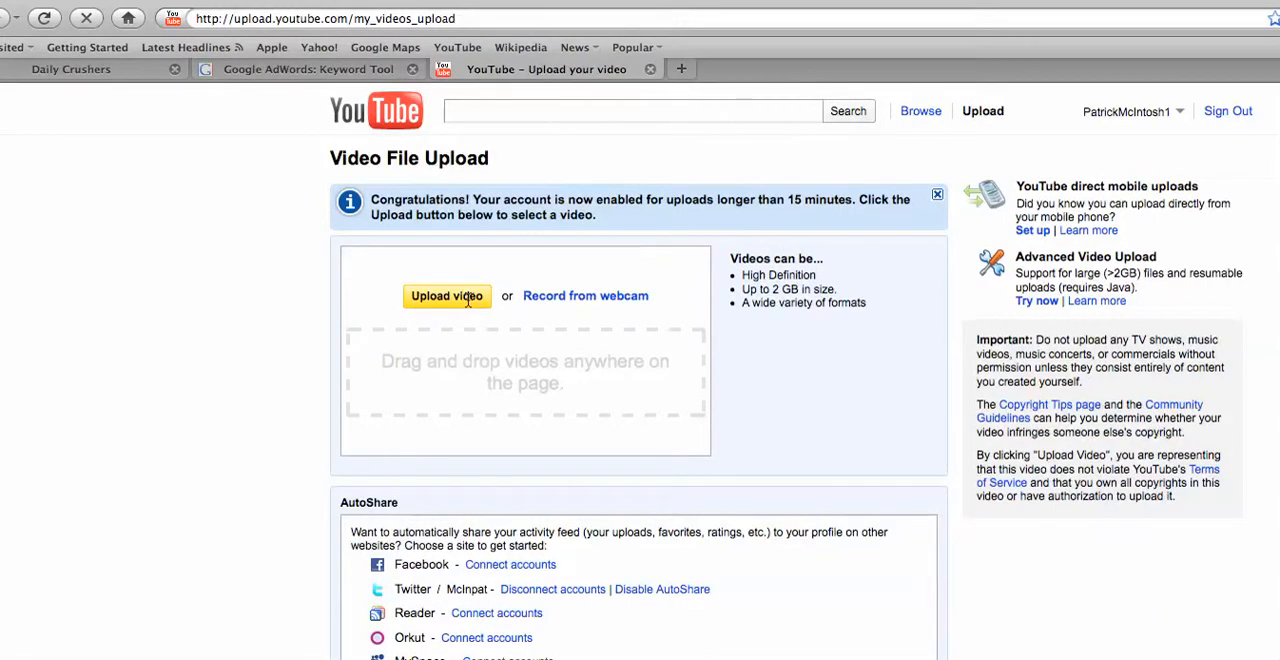
# Step: Start uploading Future Shredders of America.MP4 from the Desktop
pyautogui.click(448, 296)
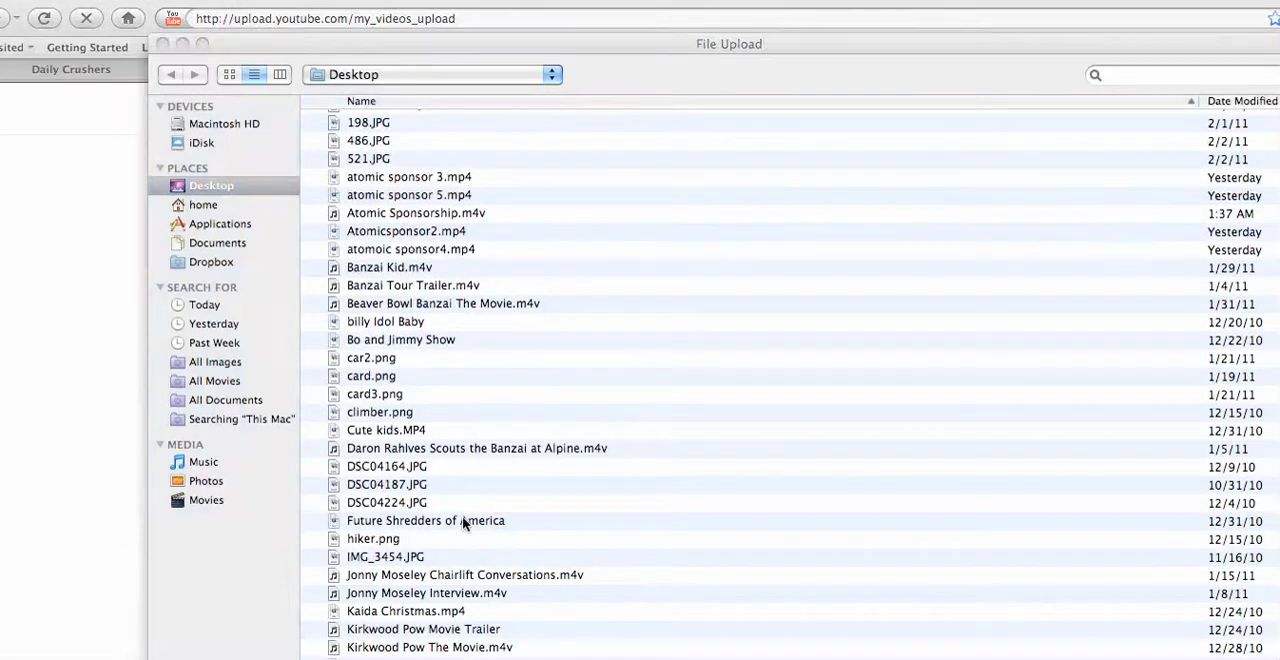
pyautogui.doubleClick(424, 520)
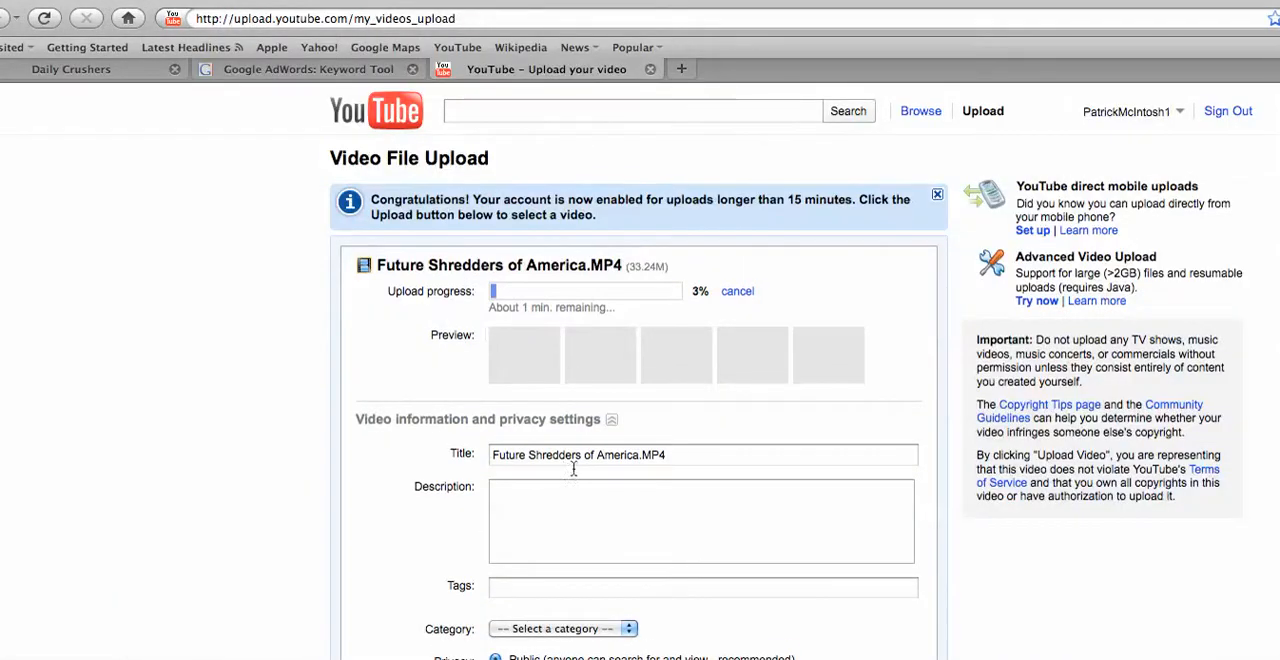
# Step: Retitle the upload 'Family Videos With Future Shredders of America', dropping the .MP4 extension
pyautogui.click(660, 456)
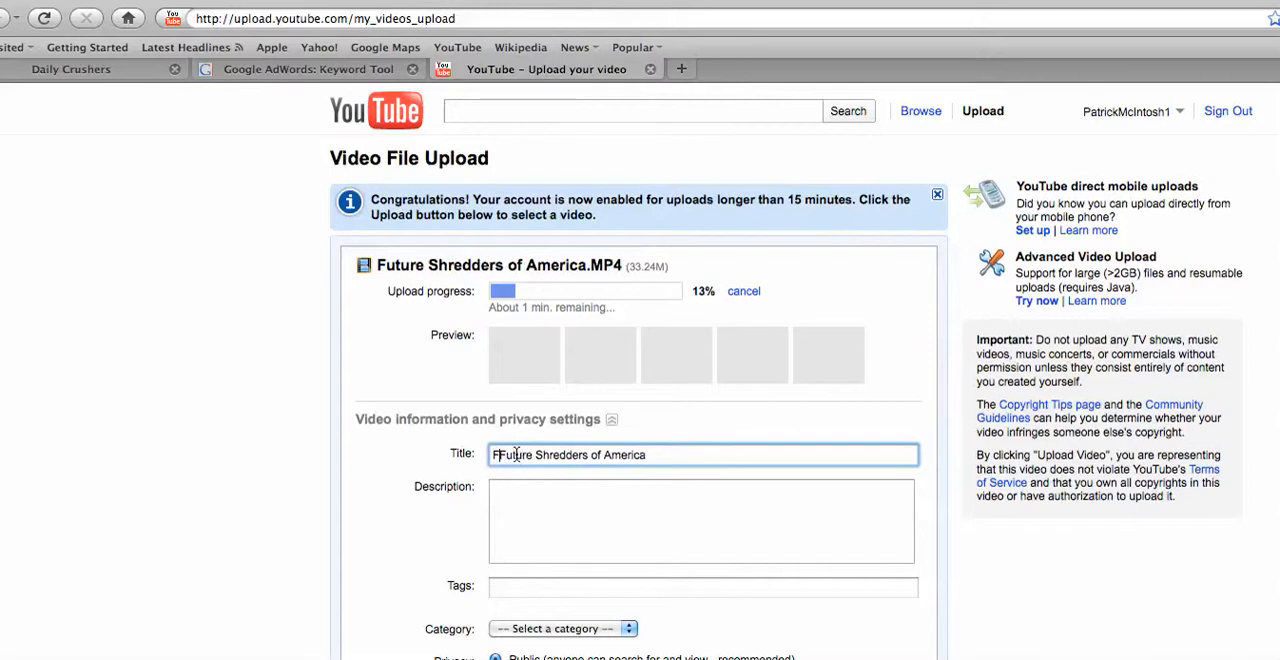
pyautogui.write('amily Videos')
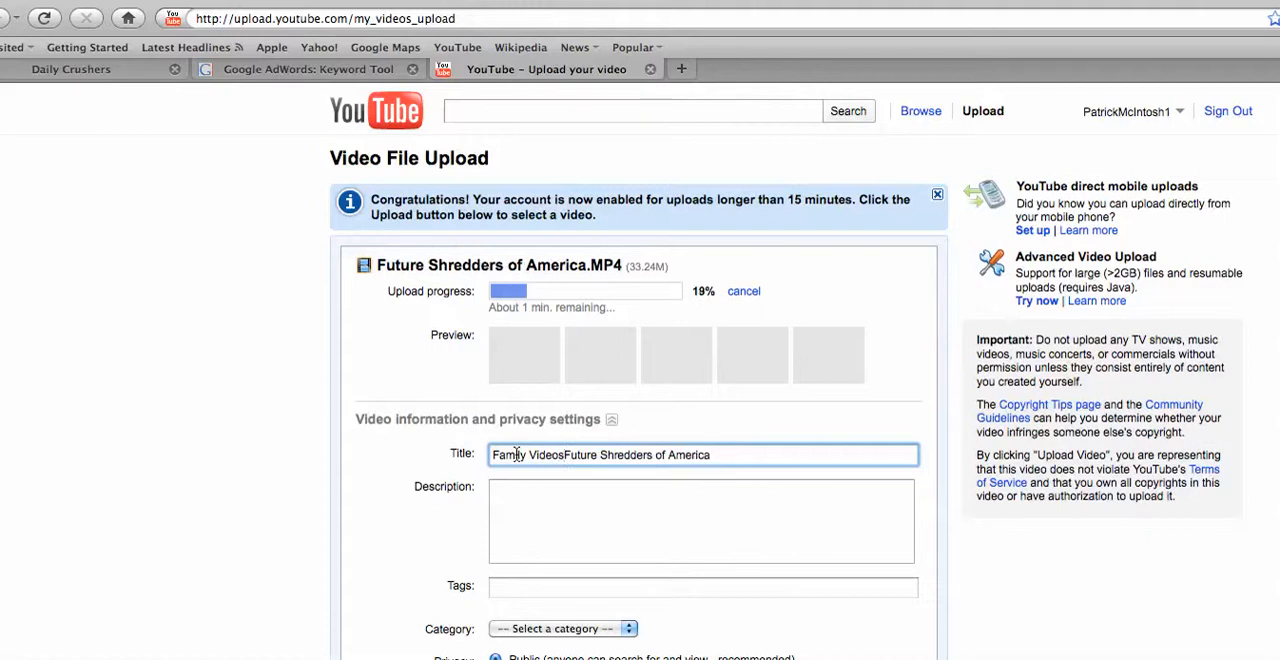
pyautogui.write('with')
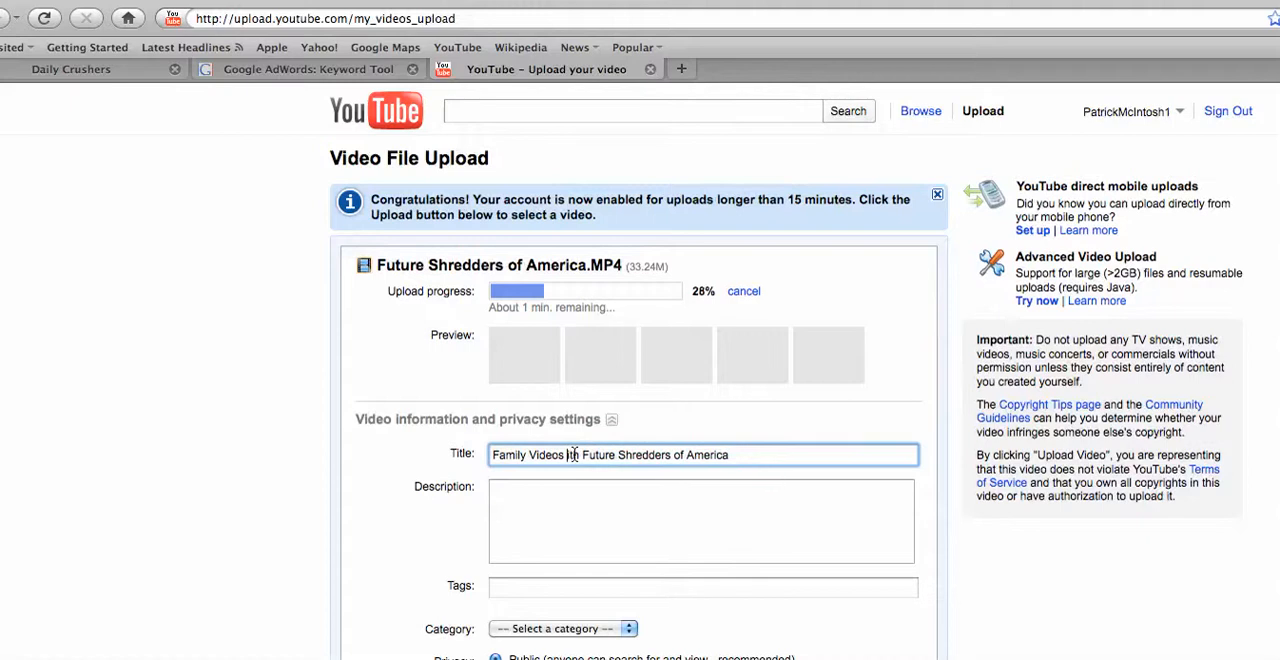
pyautogui.write('With')
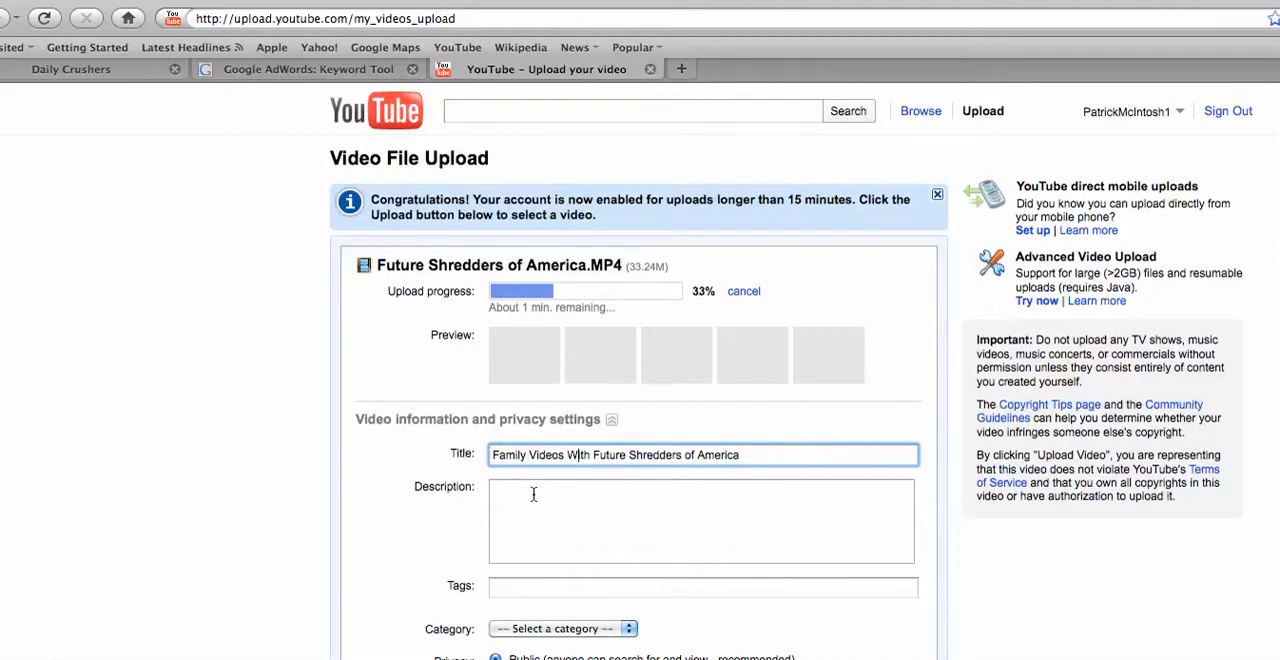
pyautogui.click(700, 520)
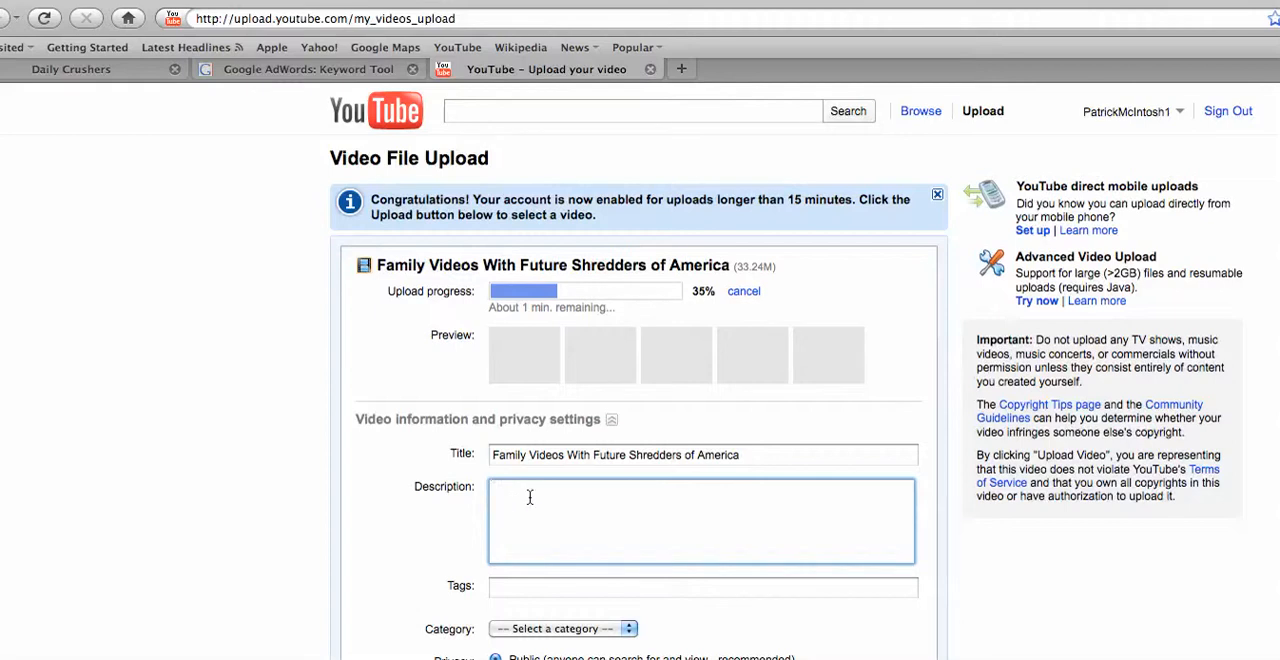
pyautogui.write('http://')
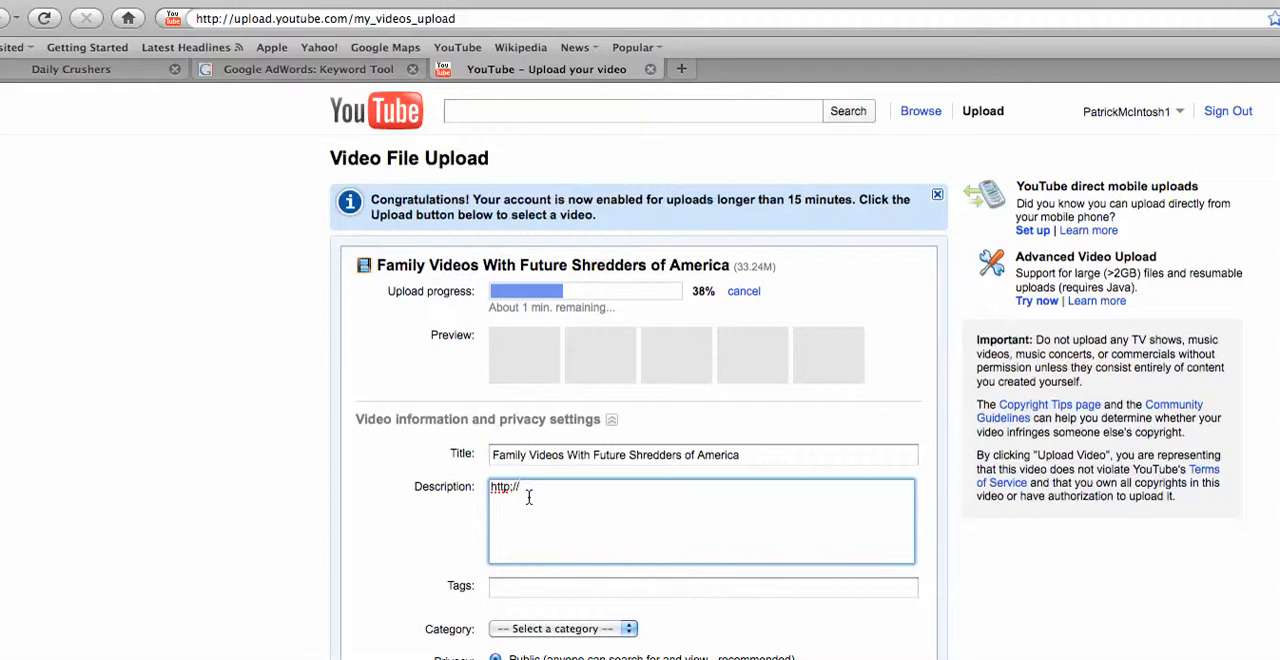
pyautogui.write('www.fa')
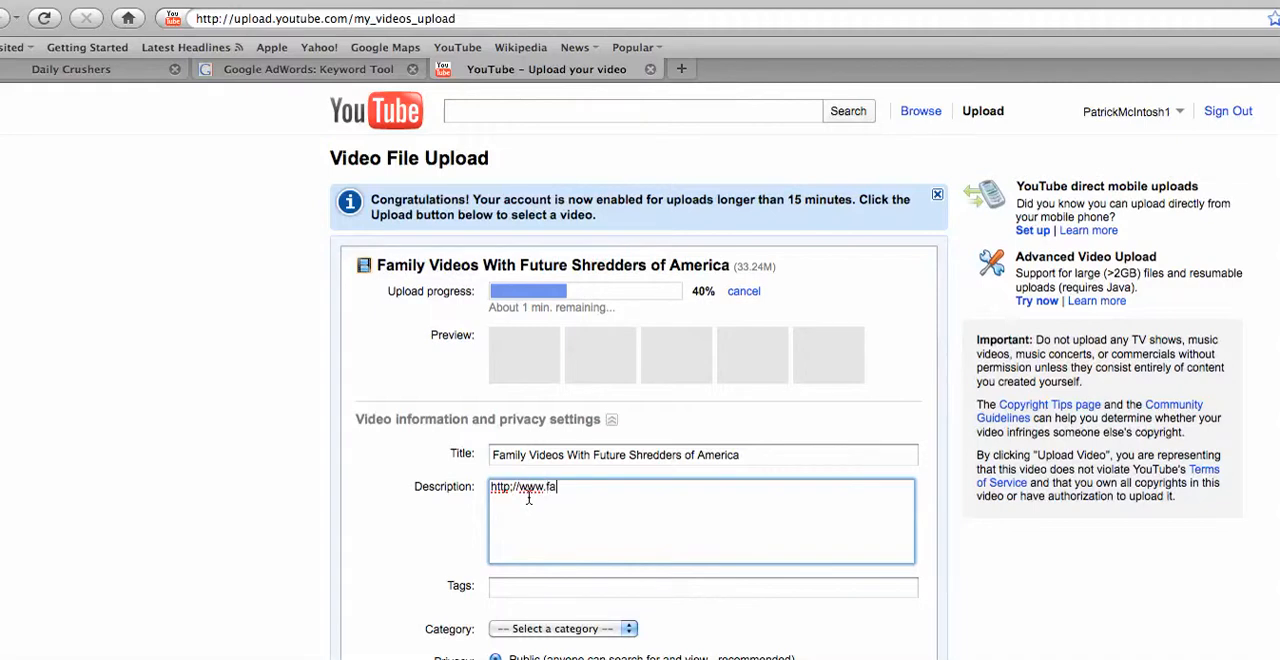
pyautogui.write('milyso')
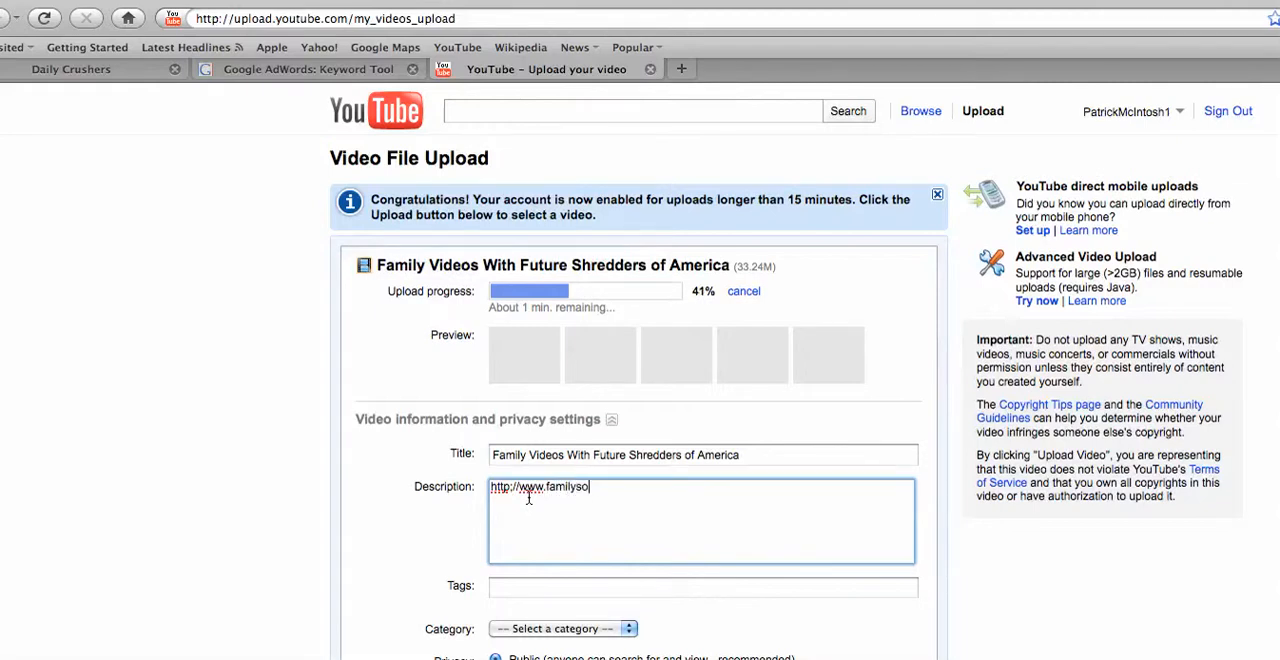
pyautogui.write('cialnet')
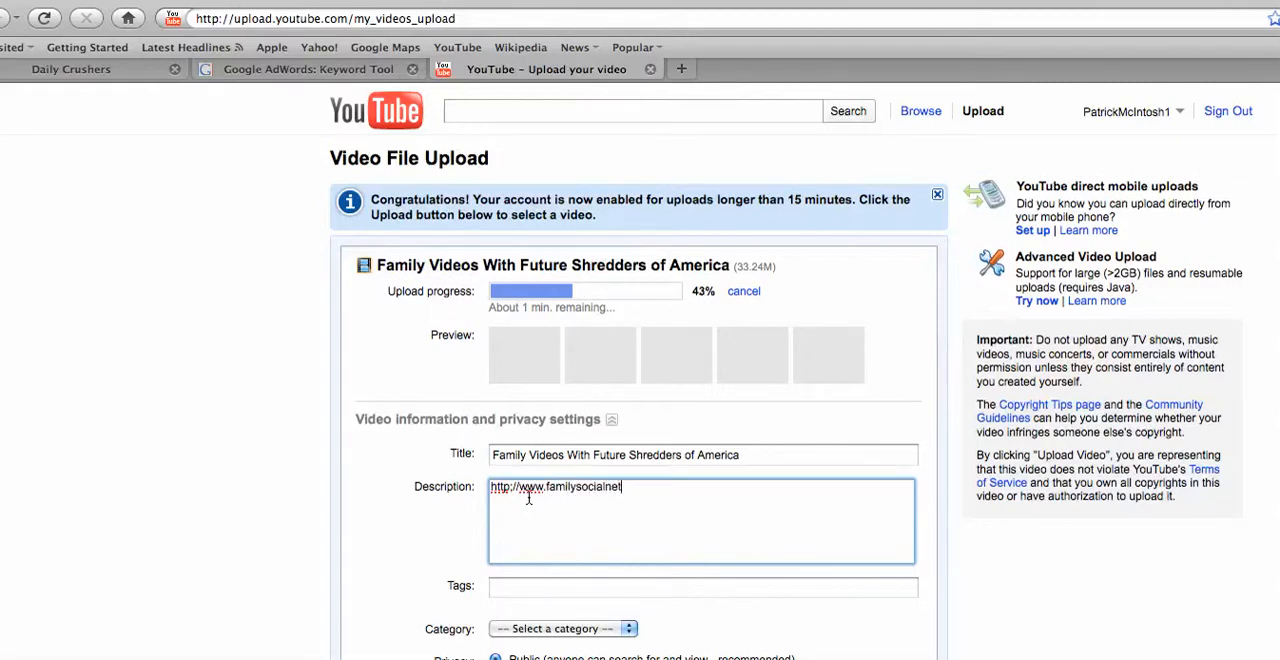
pyautogui.write('work')
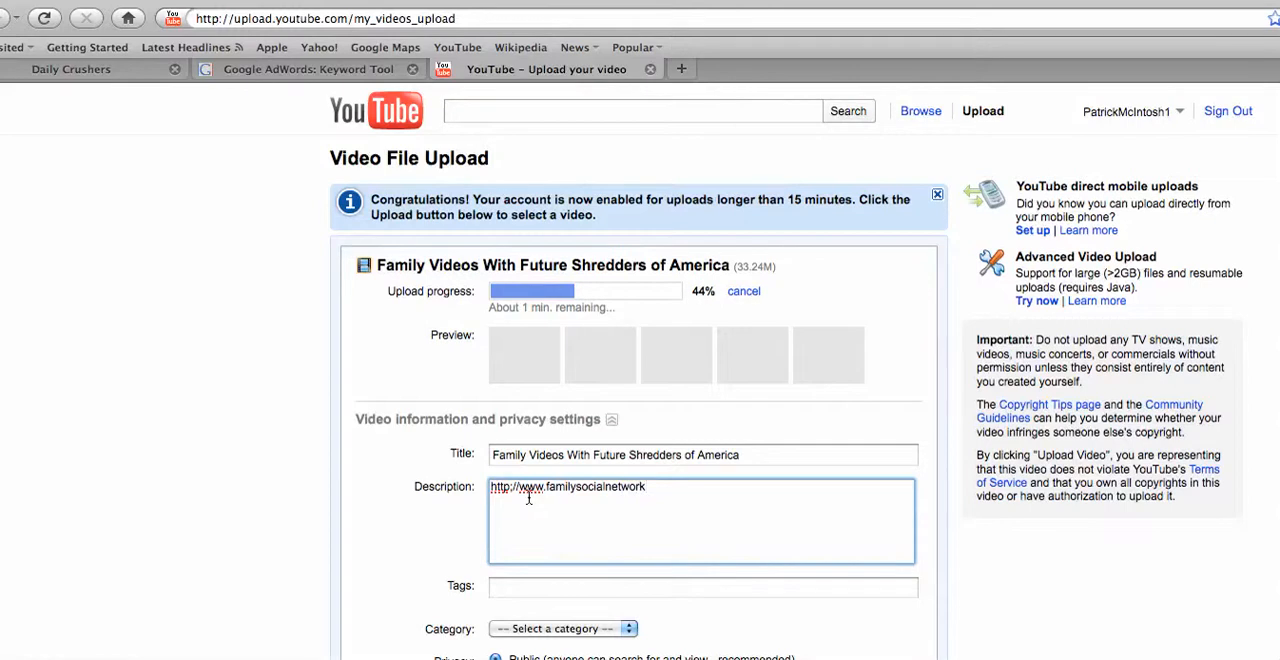
pyautogui.write('.com')
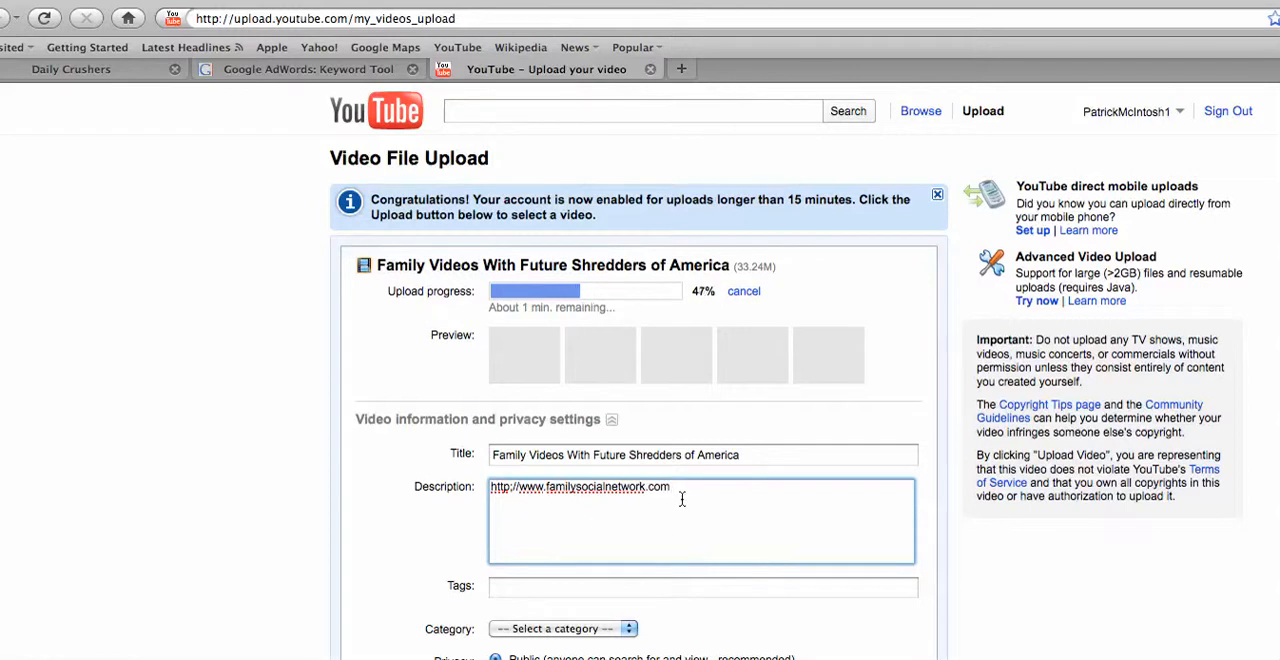
pyautogui.write('has')
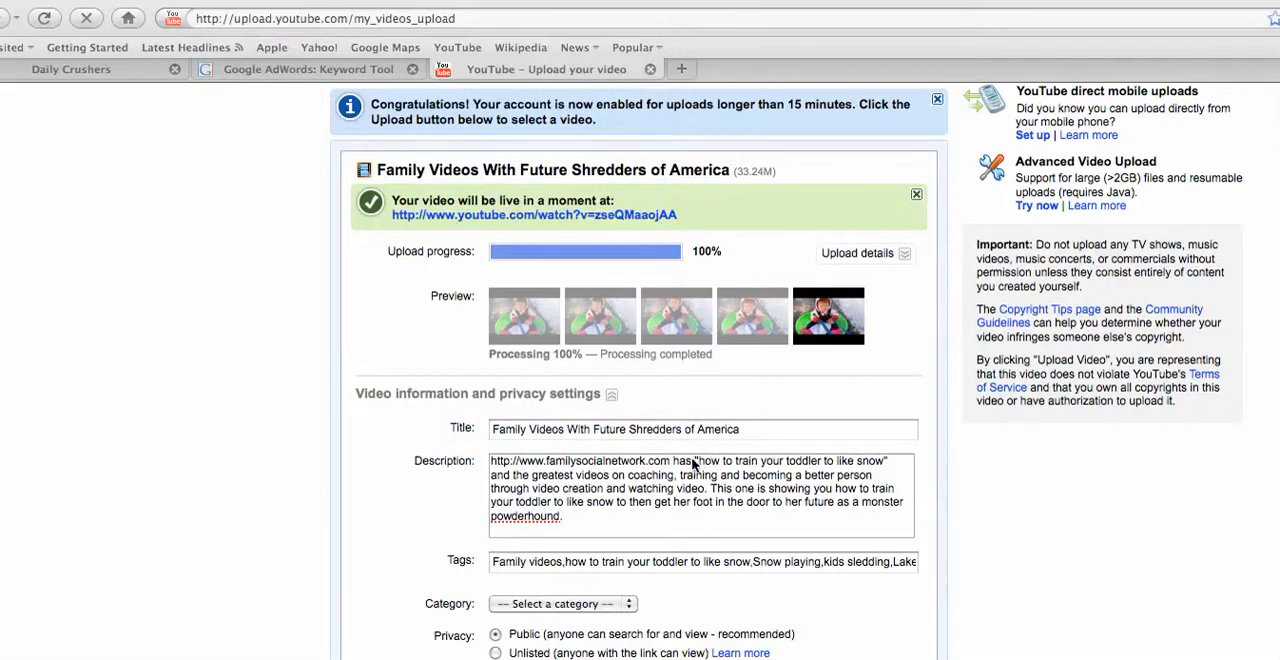
# Step: Add 'Family Videos' to the description and tags, then bring up the Category choices
pyautogui.click(700, 488)
pyautogui.write(' Family Videos,')
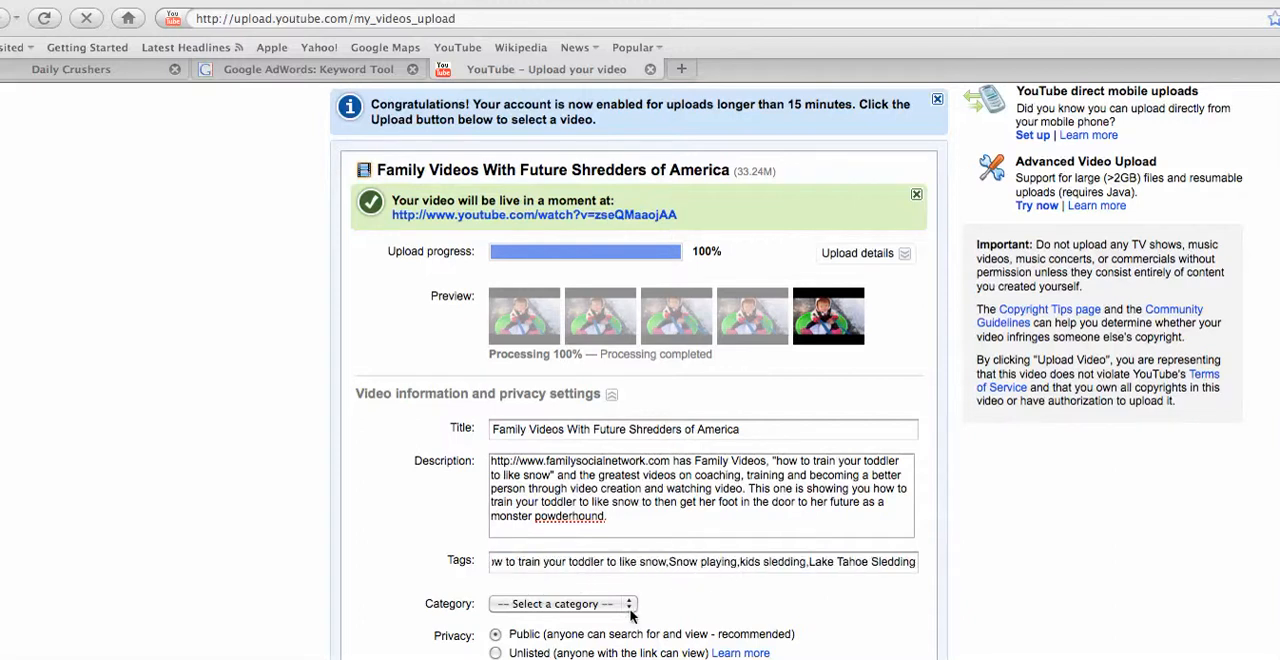
pyautogui.click(562, 604)
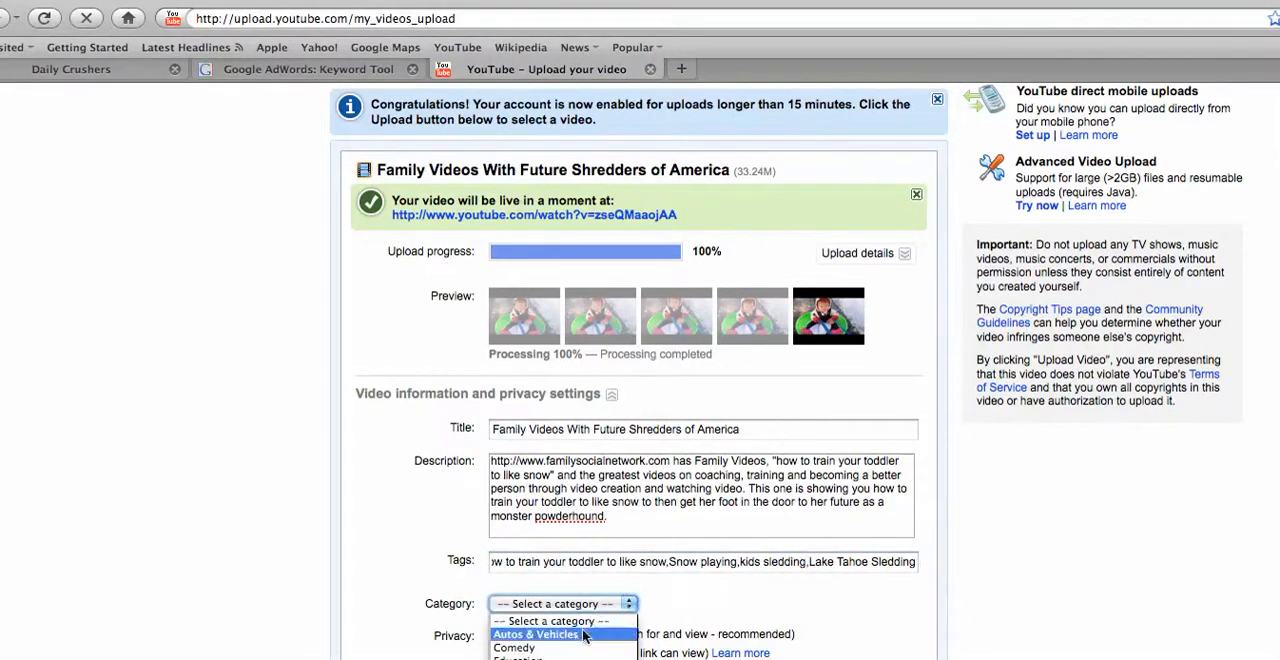